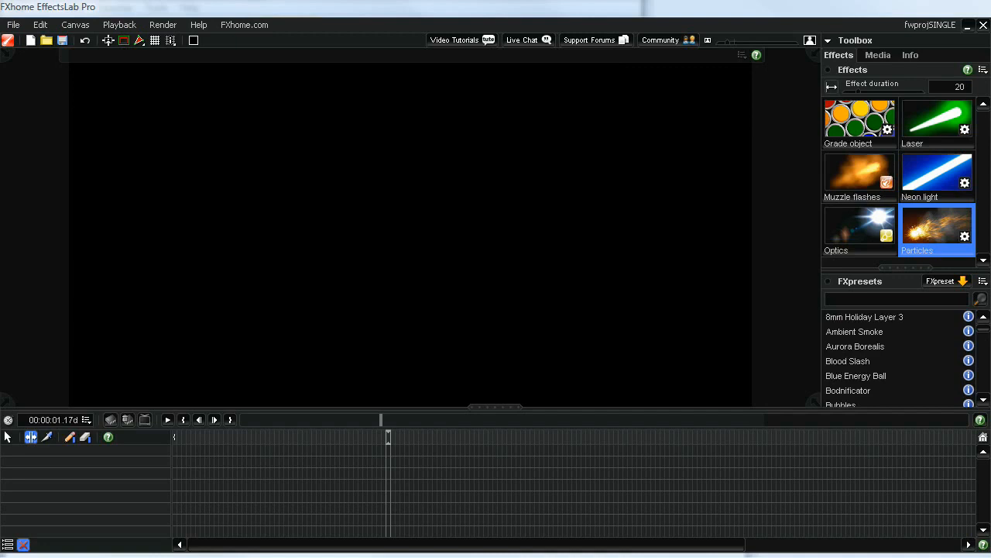
mouse_move(565, 196)
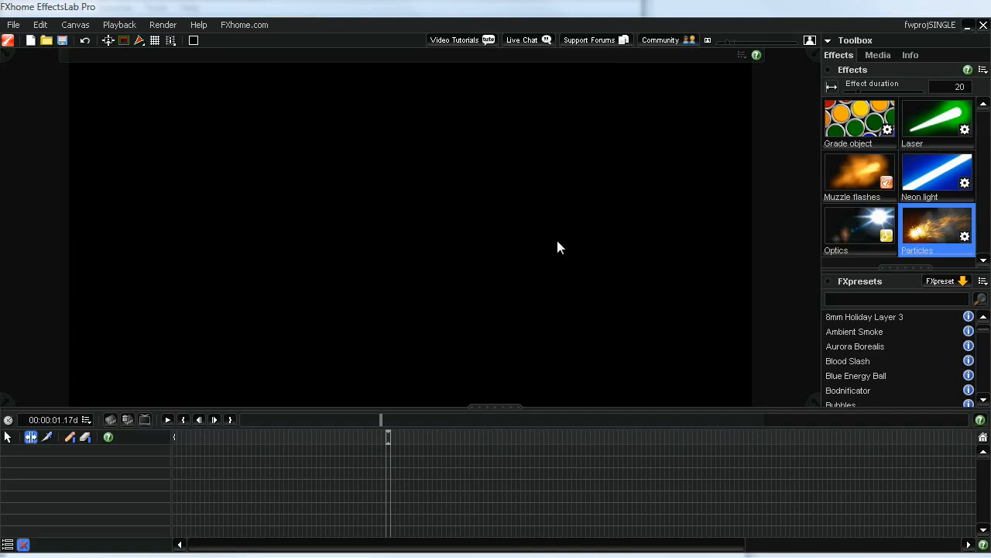
mouse_move(862, 238)
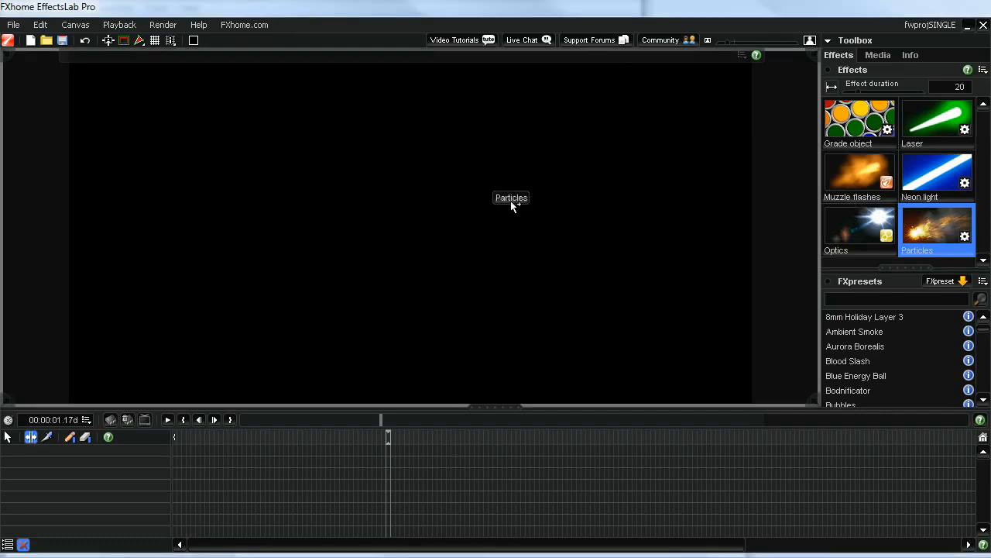
- Place a Particles emitter just above the canvas centre
double_click(938, 225)
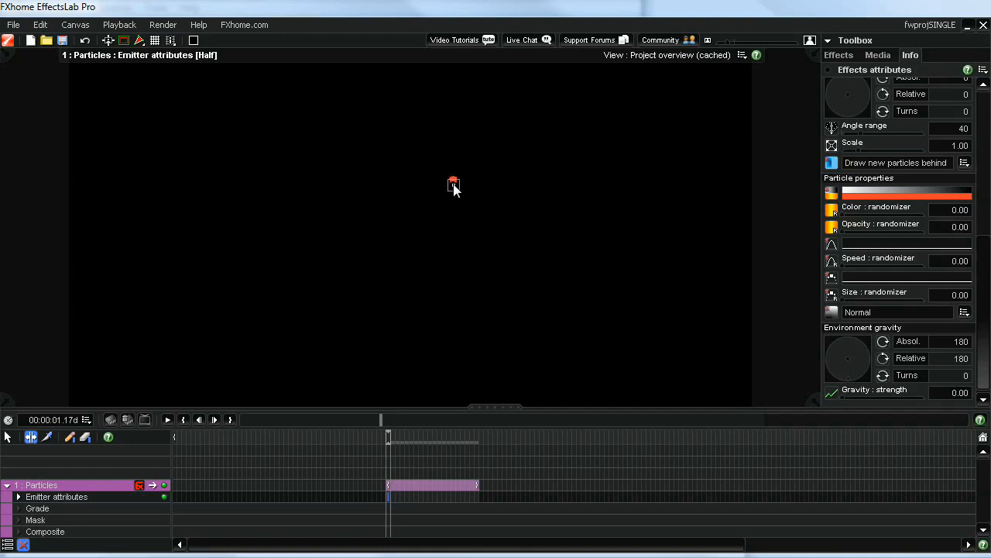
mouse_move(466, 195)
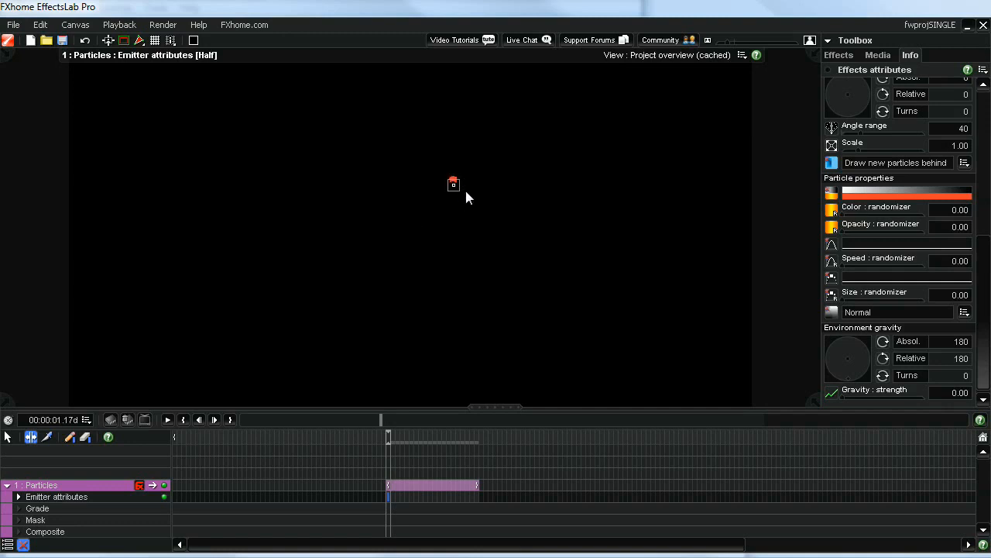
mouse_move(120, 495)
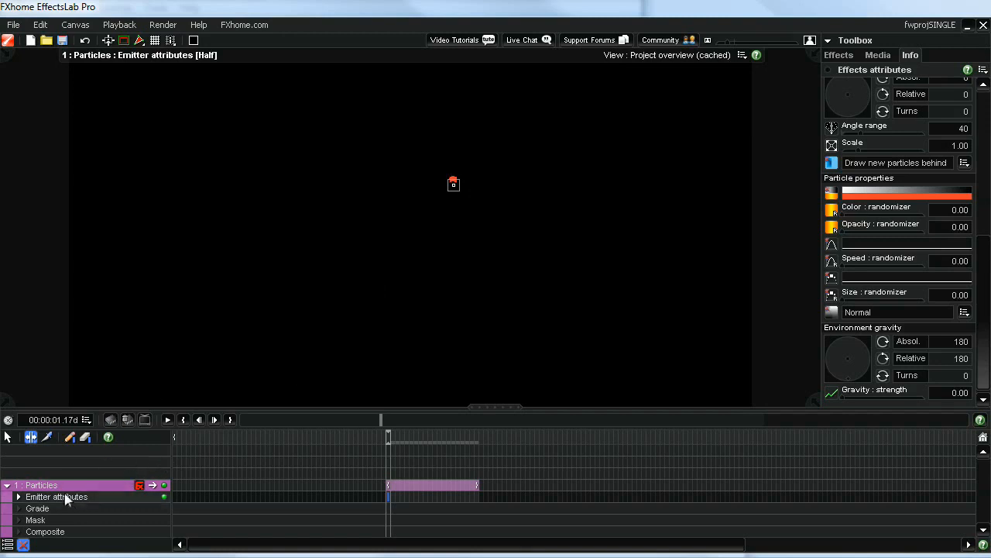
mouse_move(279, 495)
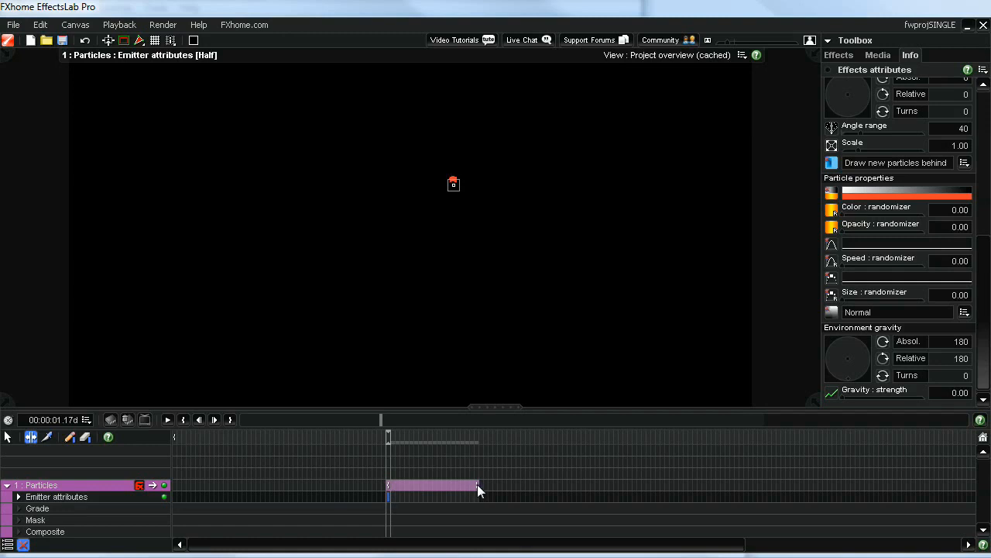
mouse_move(473, 489)
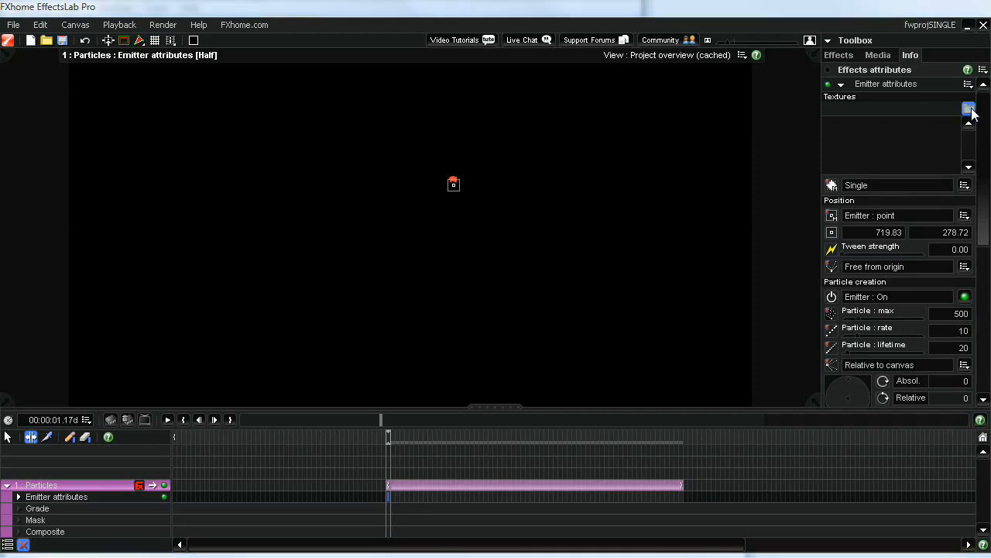
- Import photon1–photon5 and sparkle_1 as the emitter's particle textures
click(968, 109)
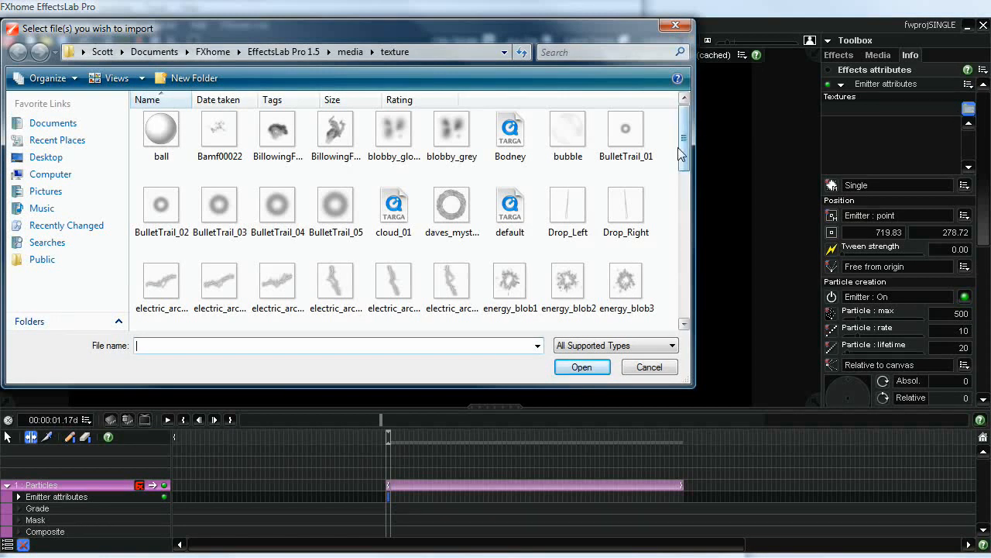
scroll(down, 3)
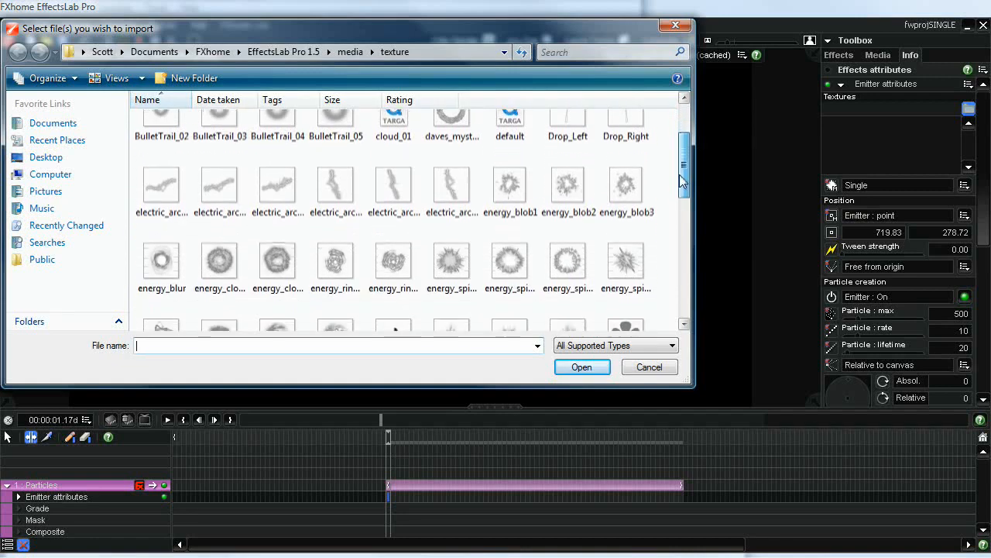
scroll(down, 3)
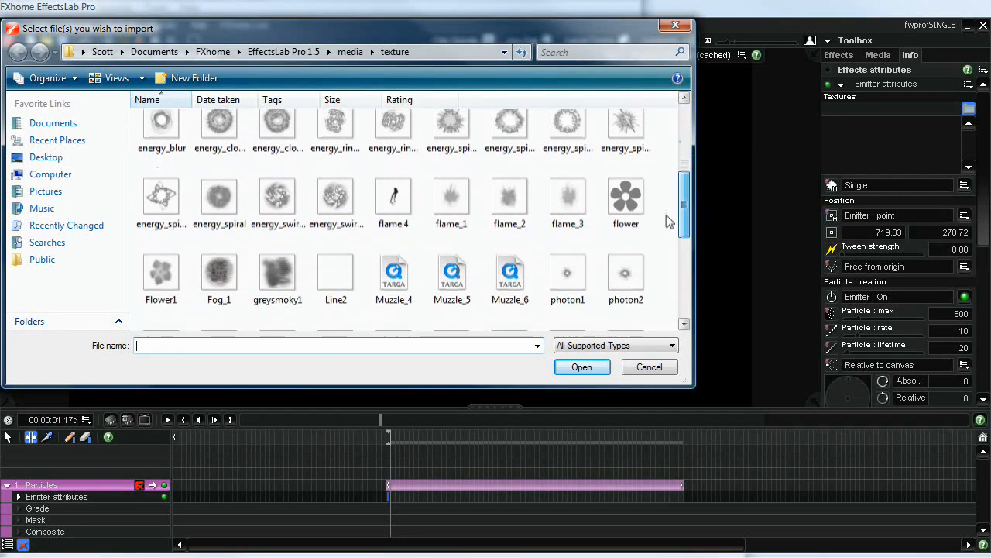
scroll(down, 3)
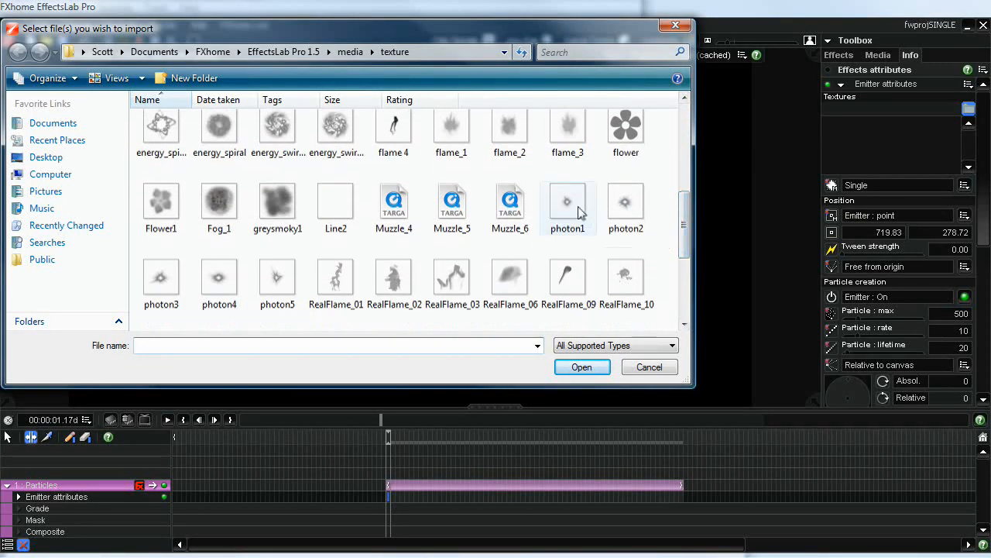
mouse_move(567, 209)
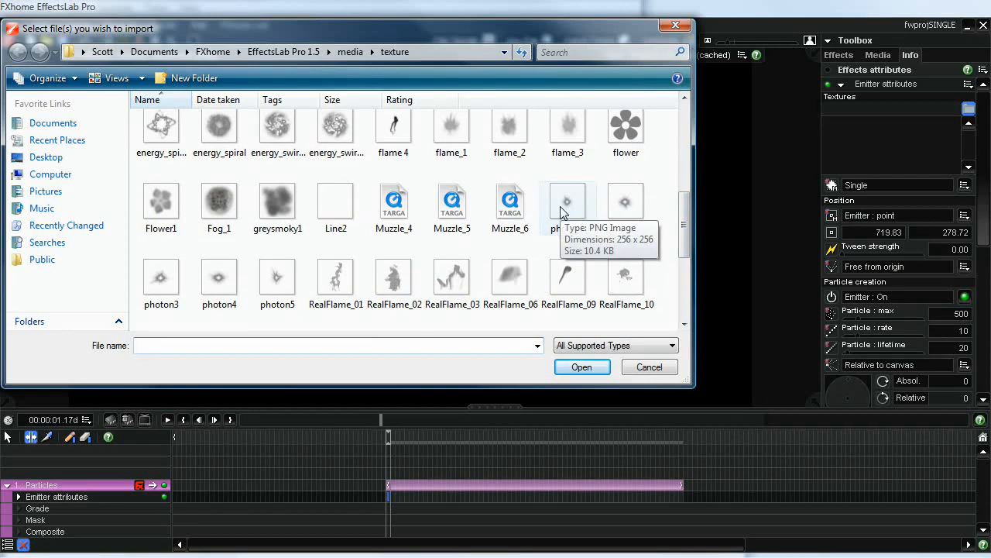
click(568, 201)
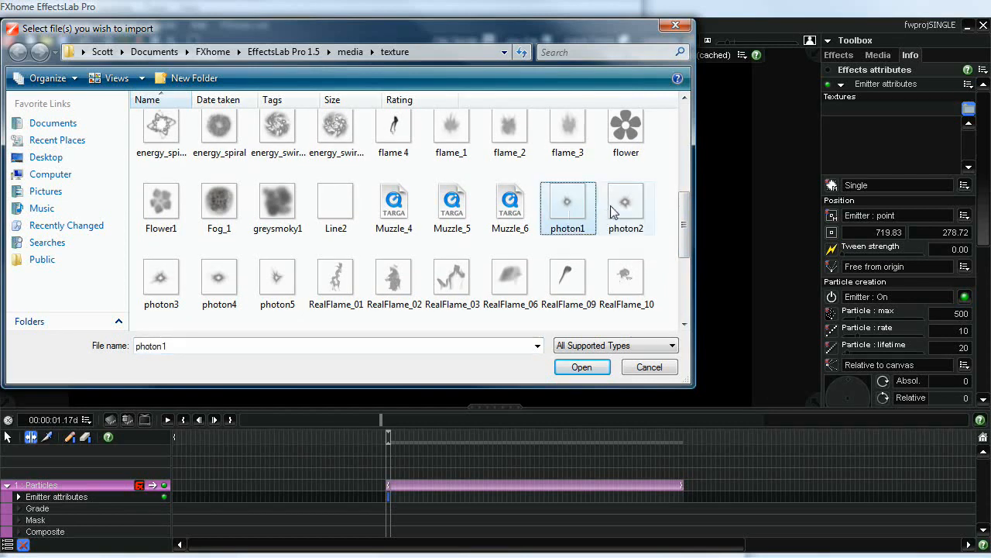
click(220, 277)
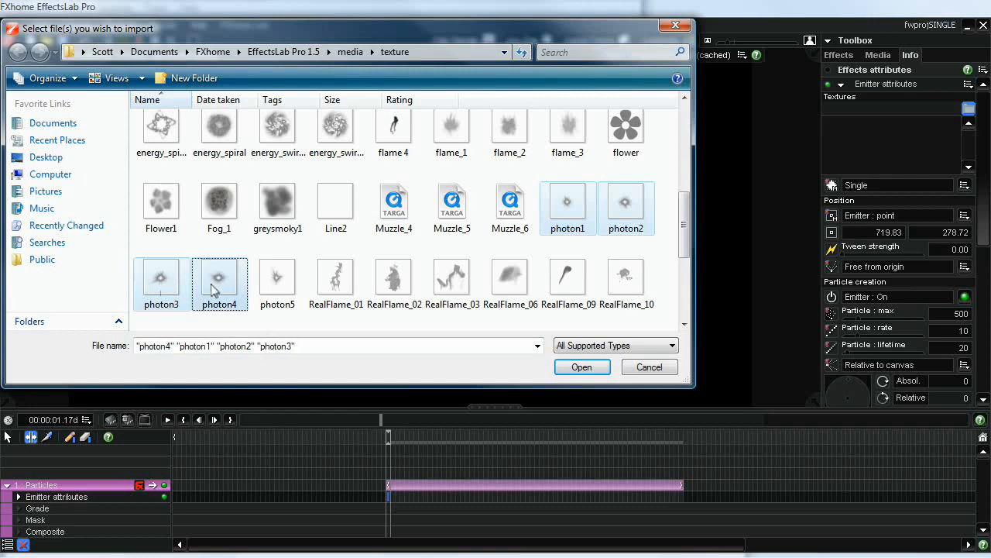
click(278, 276)
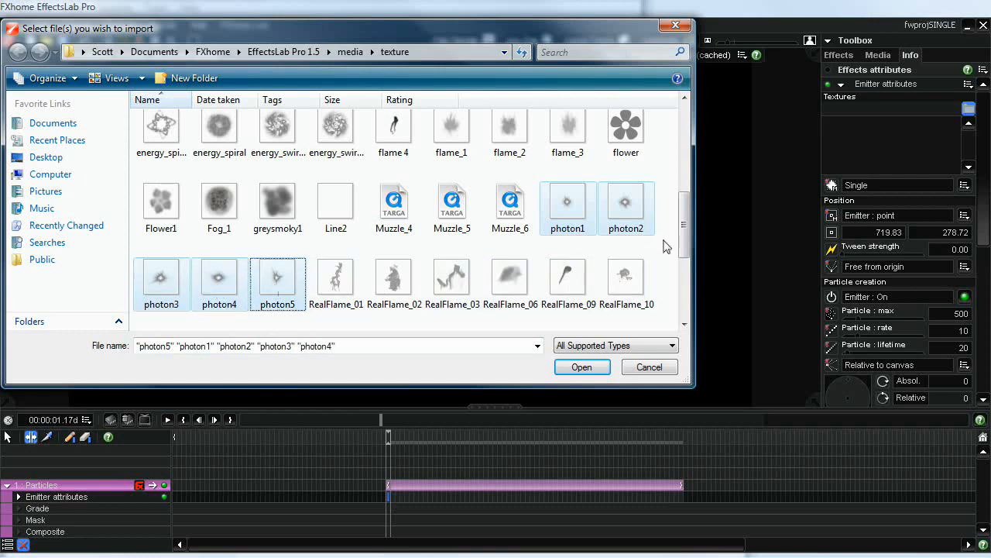
scroll(down, 3)
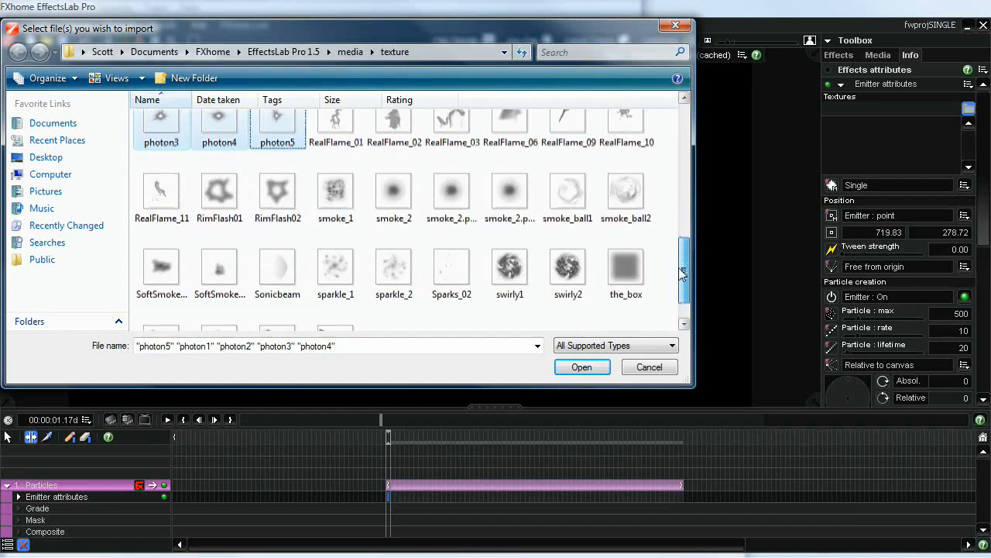
mouse_move(335, 267)
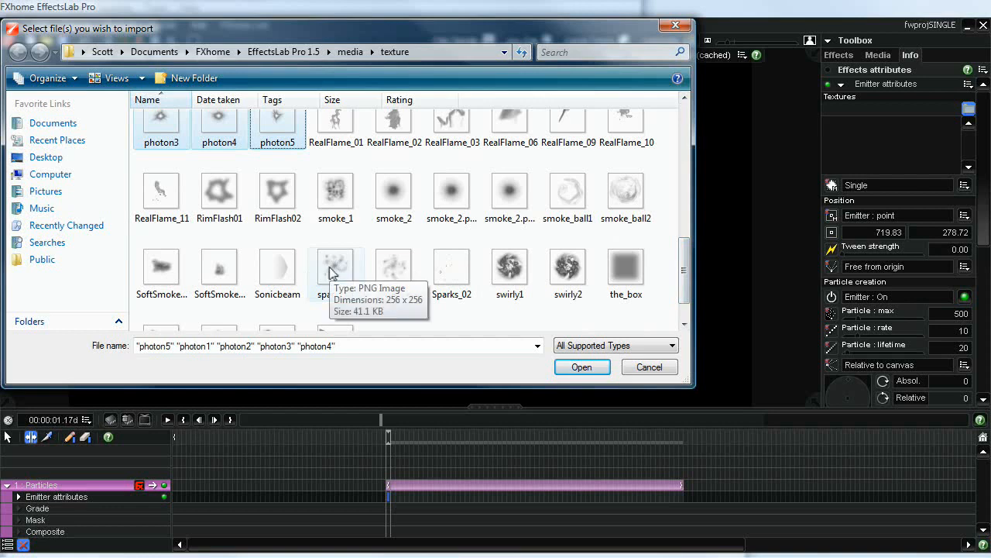
click(335, 267)
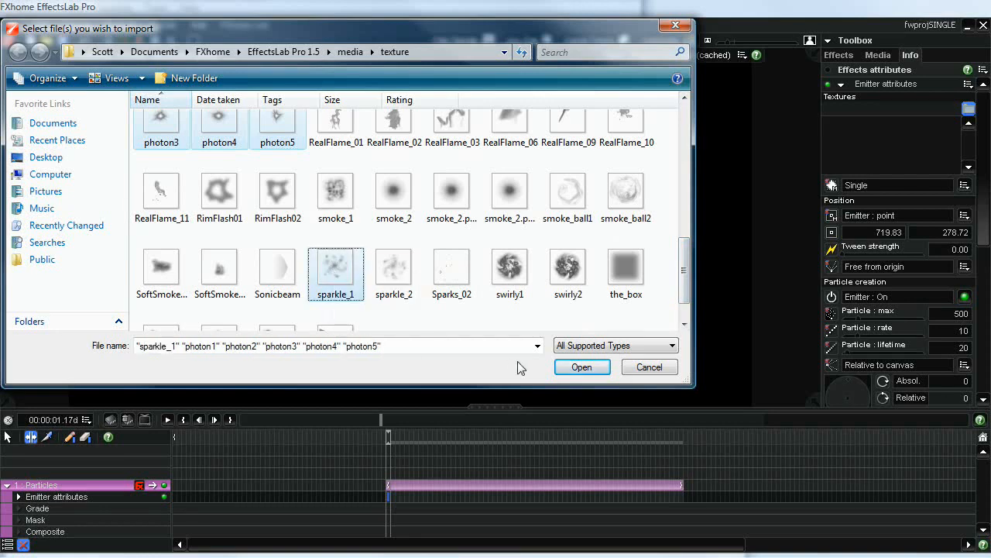
click(582, 366)
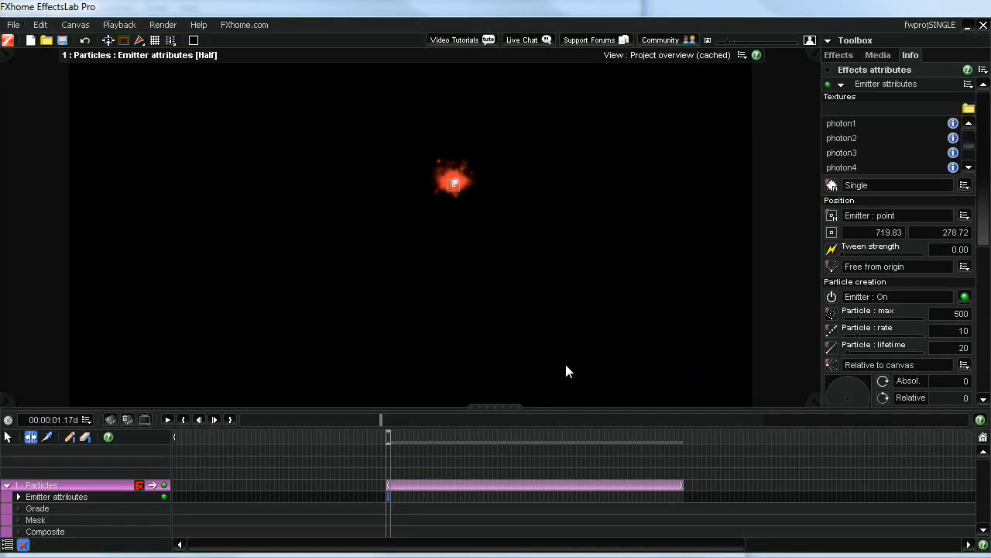
mouse_move(720, 316)
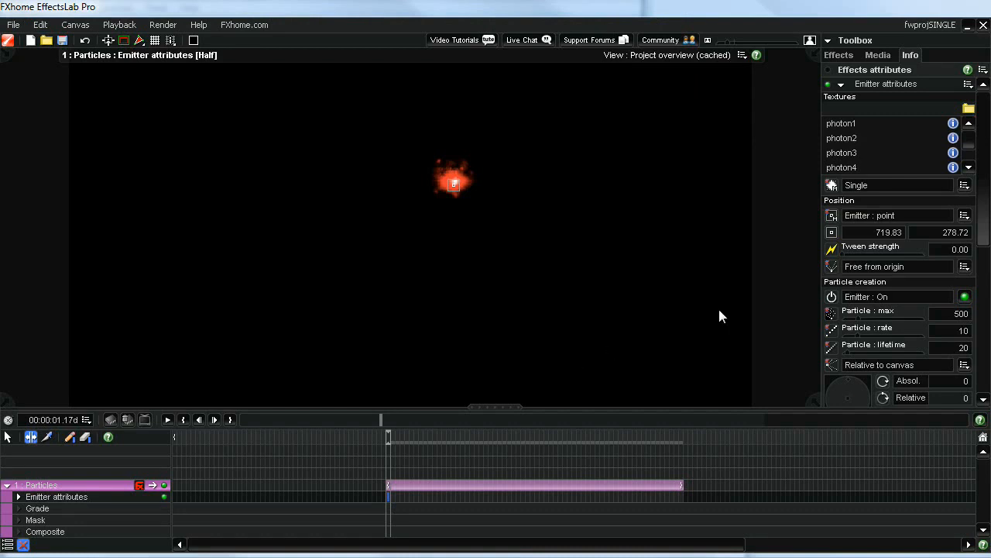
mouse_move(890, 280)
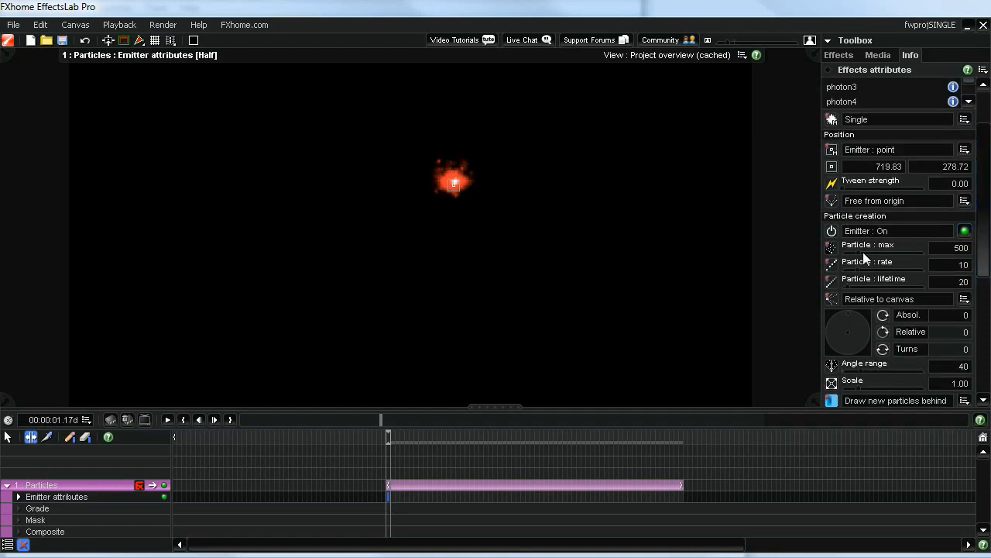
- Begin adjusting the emitter's particle rate field toward 25
click(964, 262)
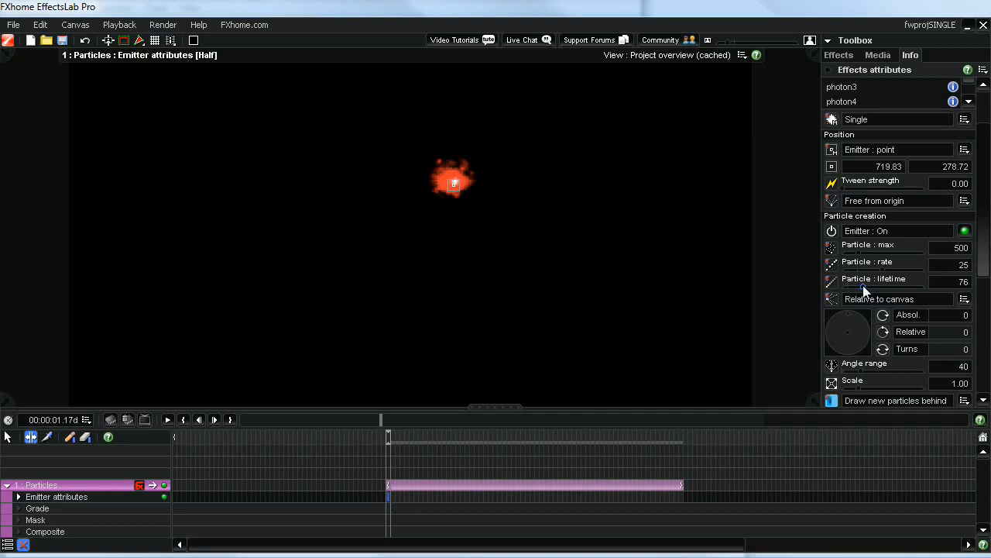
mouse_move(941, 246)
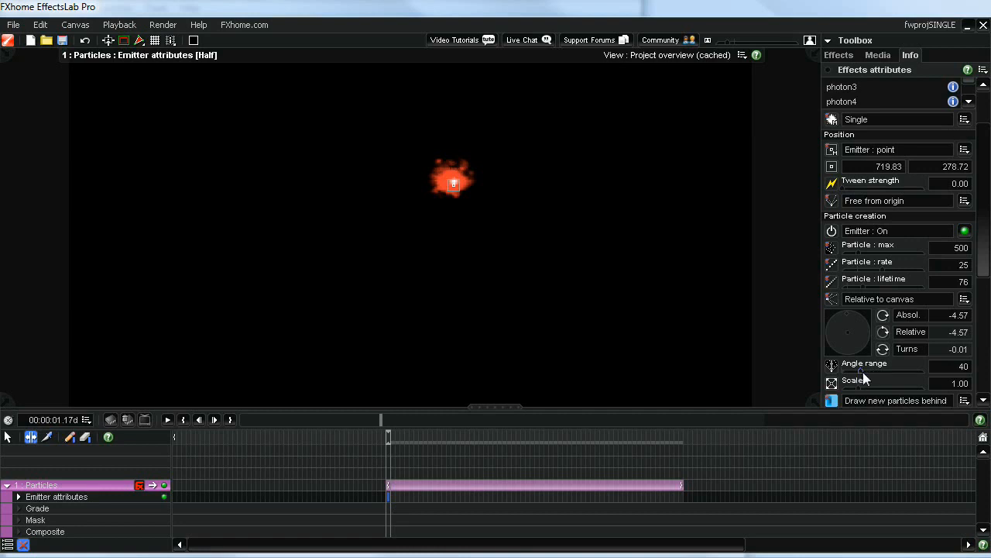
mouse_move(863, 379)
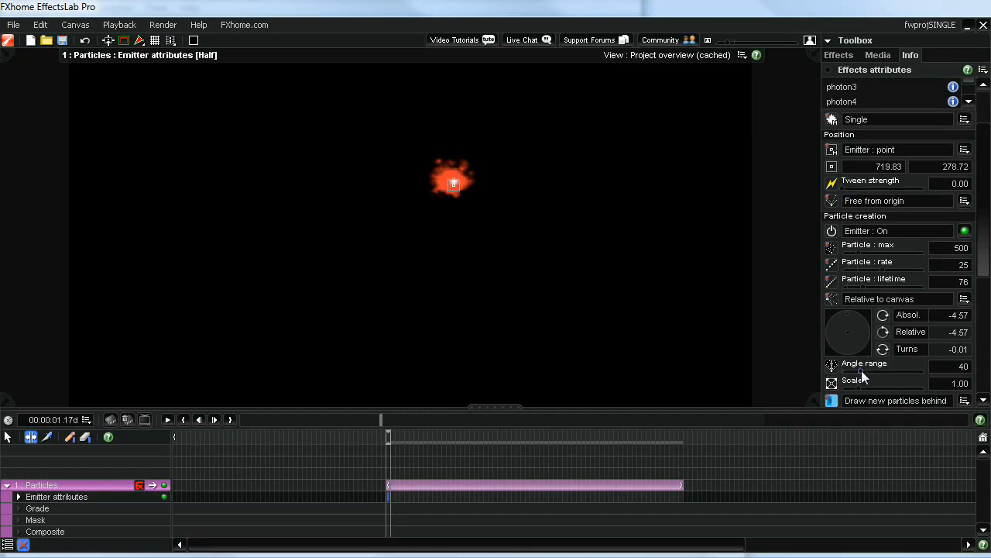
- Widen the emission angle range to 180 and shrink particle scale to about 0.48
drag(864, 370, 925, 370)
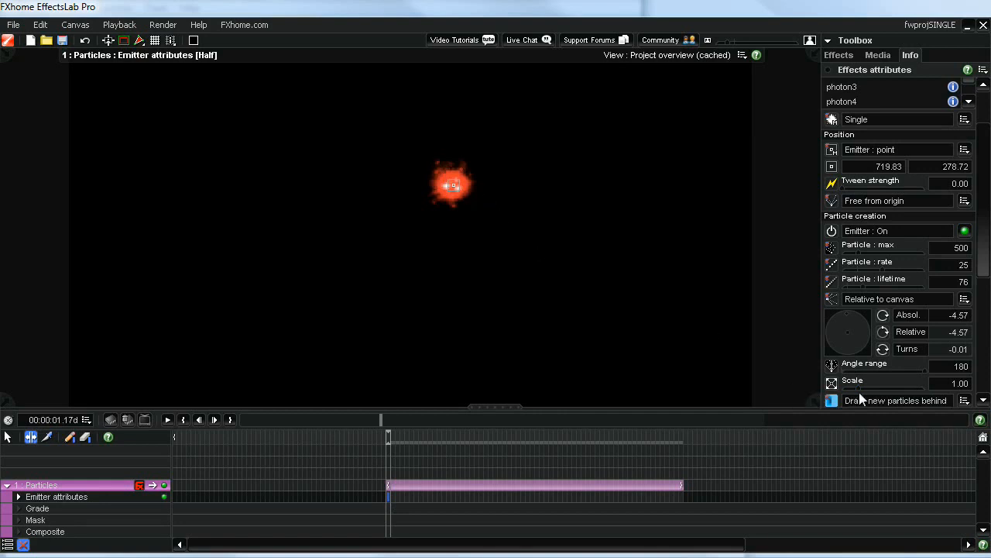
drag(863, 383, 859, 395)
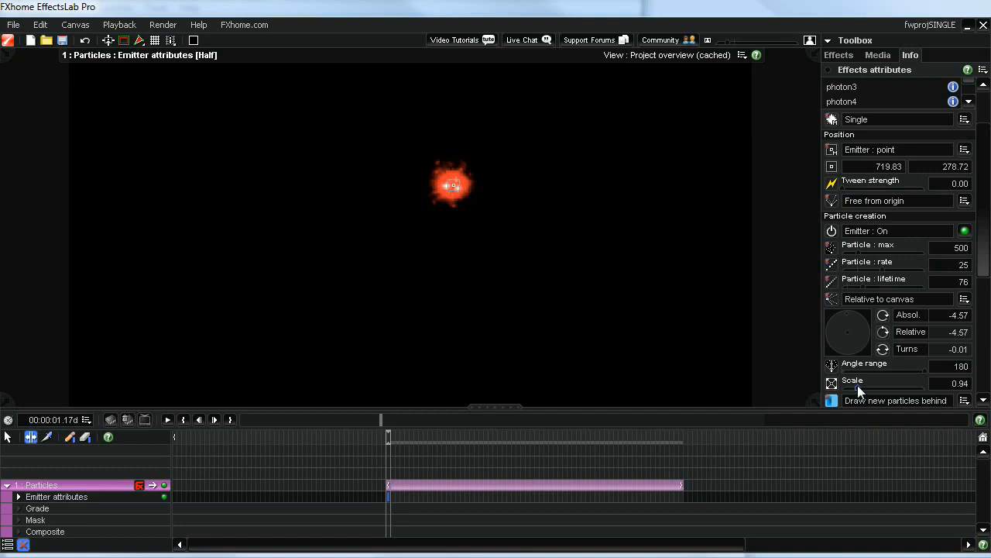
drag(891, 384, 875, 383)
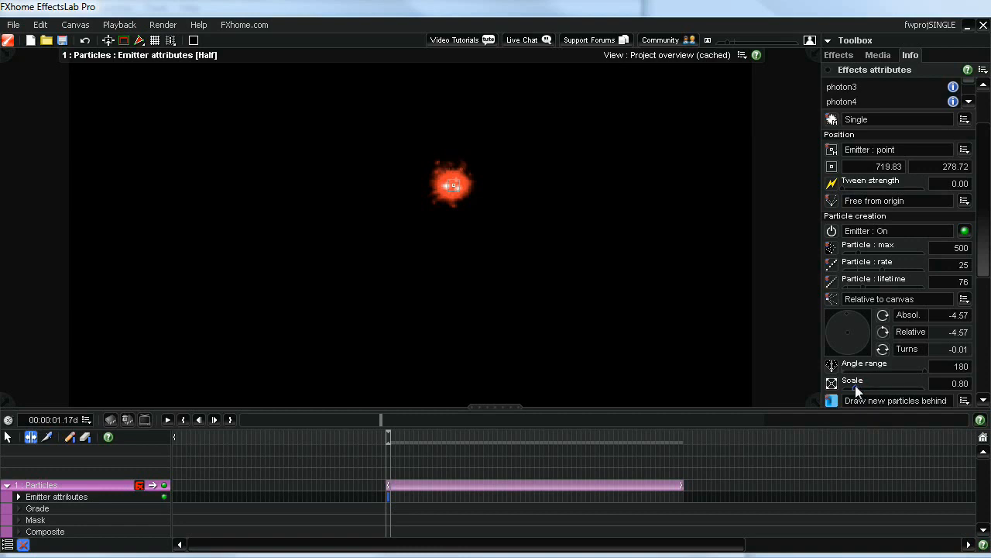
drag(875, 383, 856, 387)
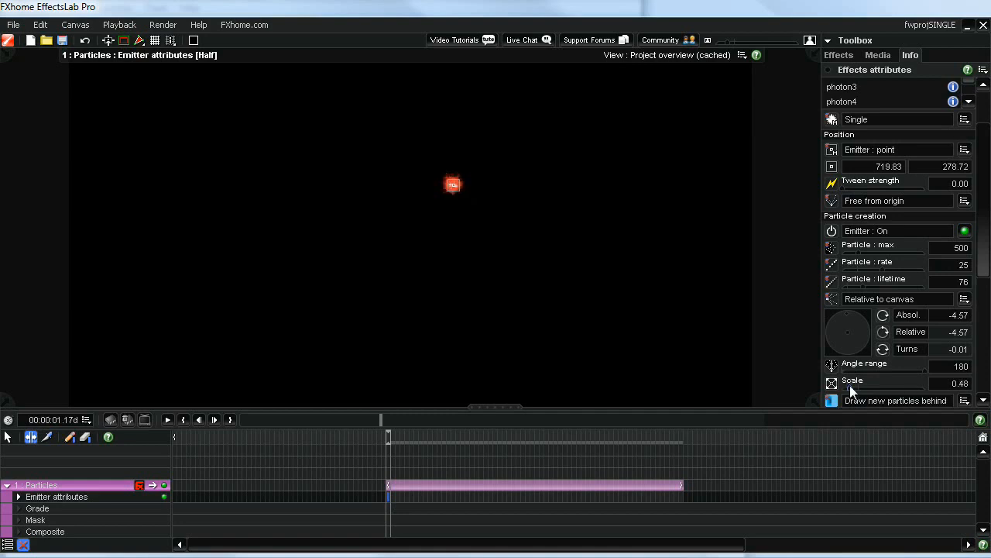
mouse_move(457, 209)
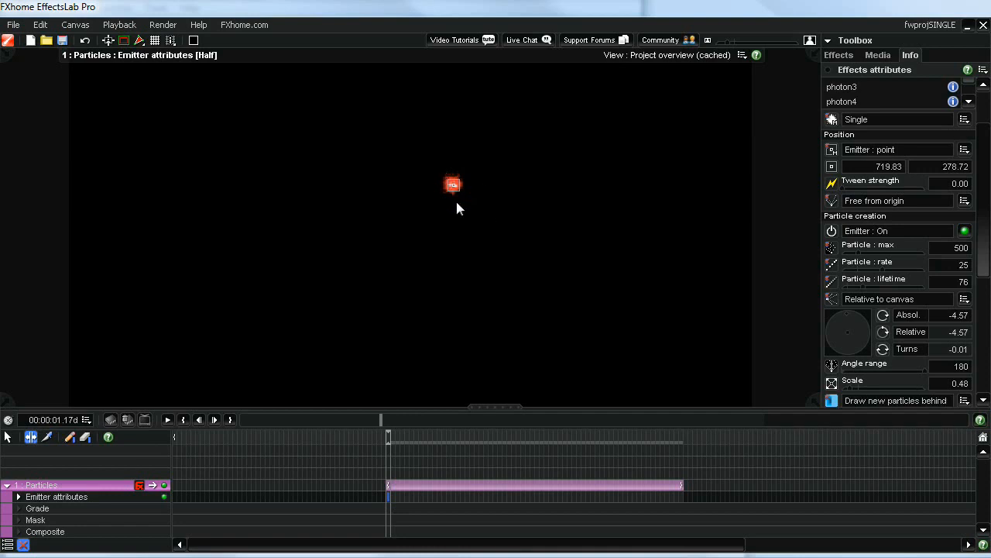
mouse_move(427, 434)
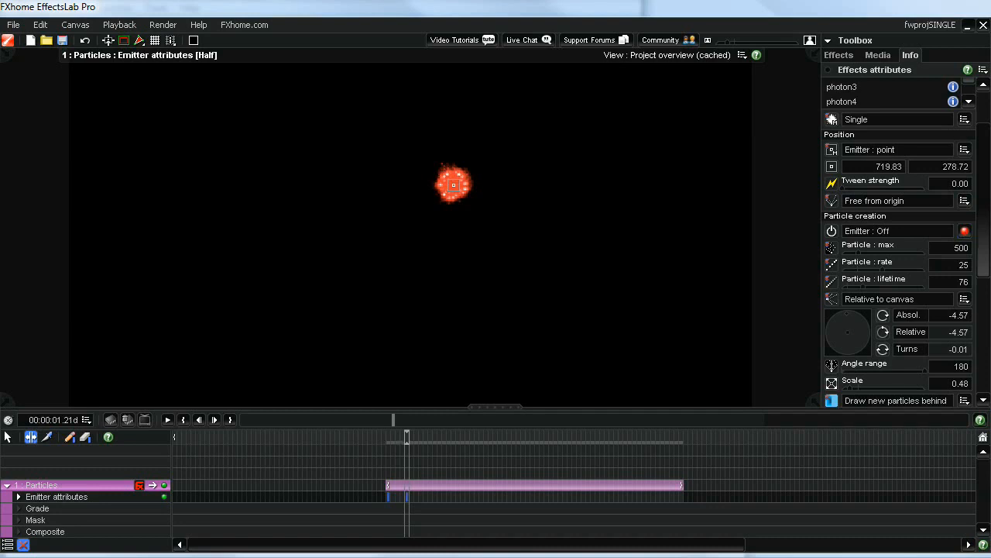
- Scrub through the ring burst, return to its start, and scroll toward Particle properties
drag(407, 438, 387, 437)
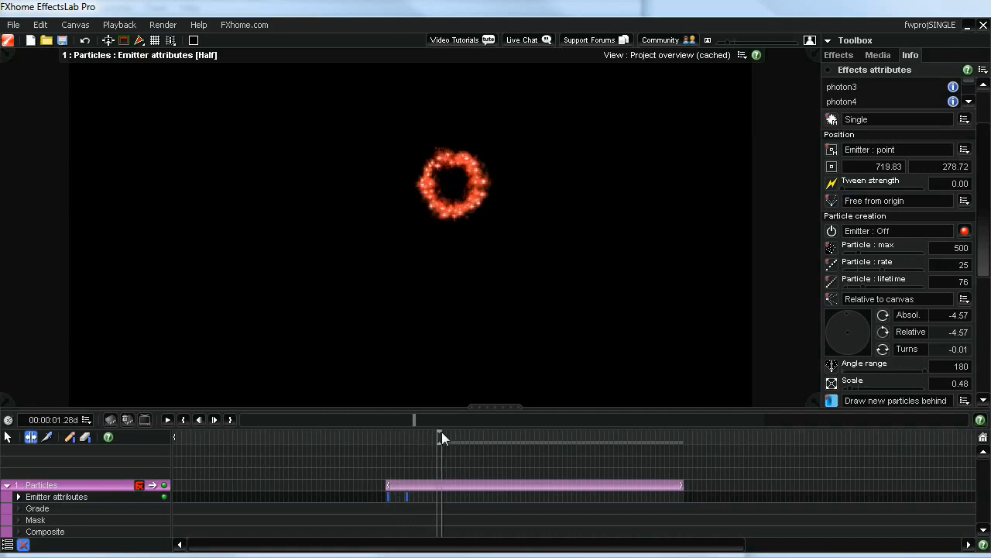
drag(440, 431, 426, 432)
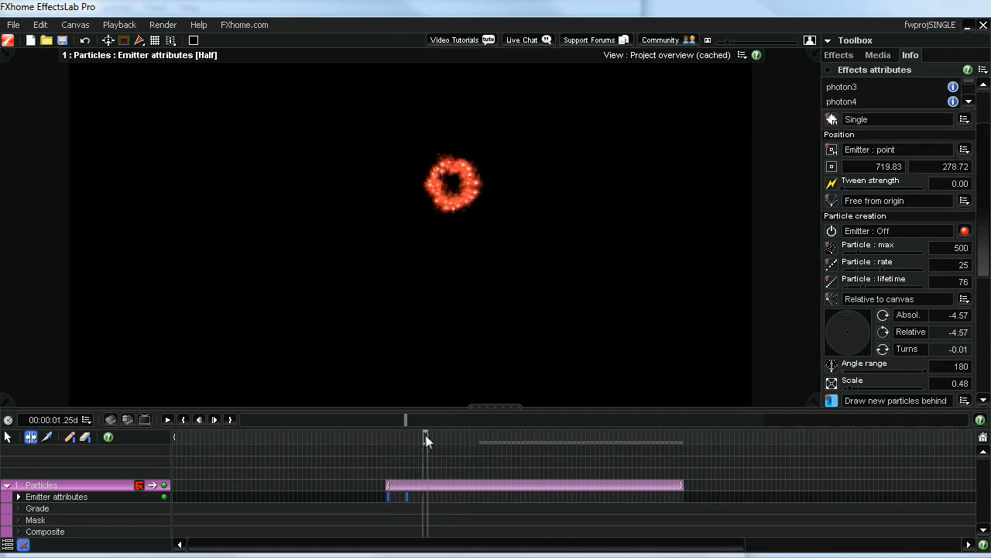
drag(424, 432, 393, 432)
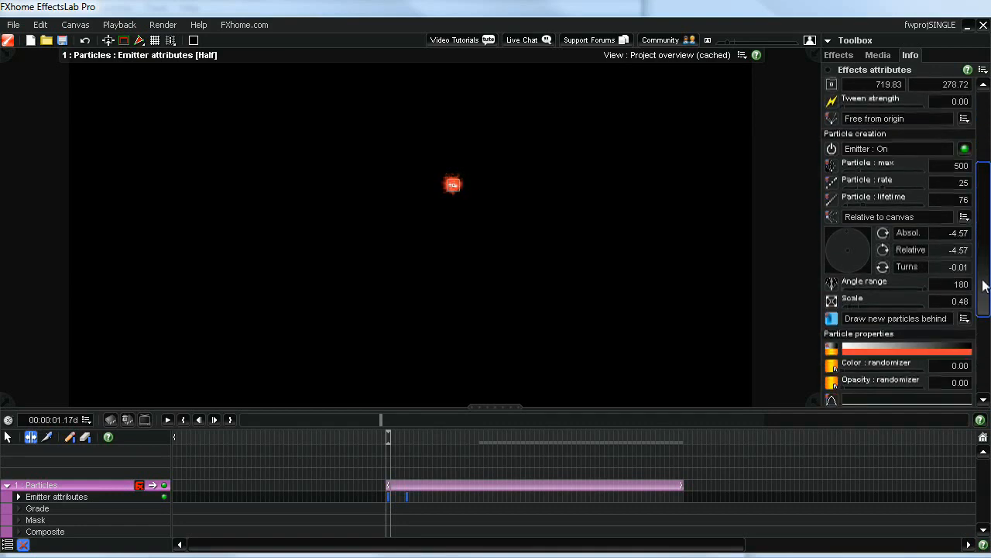
scroll(down, 3)
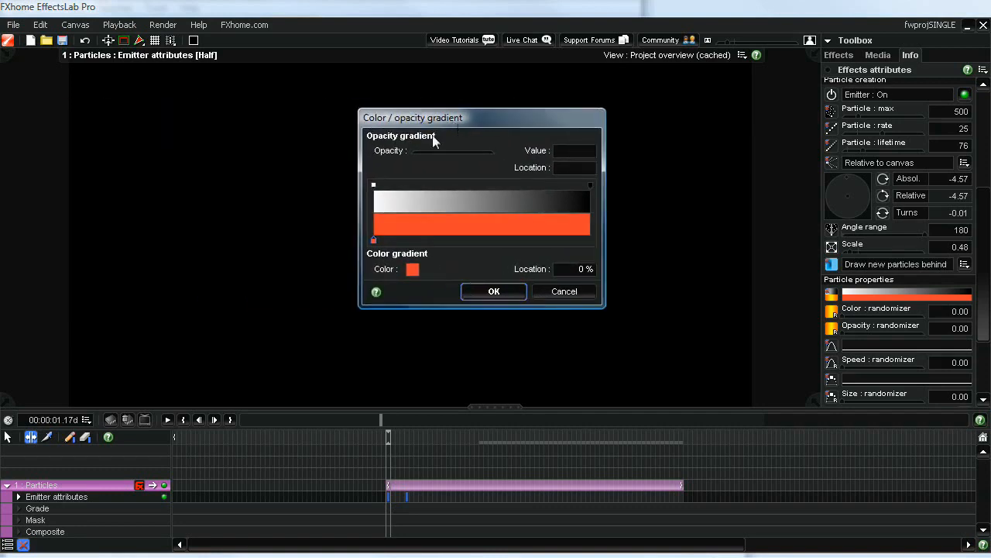
mouse_move(587, 243)
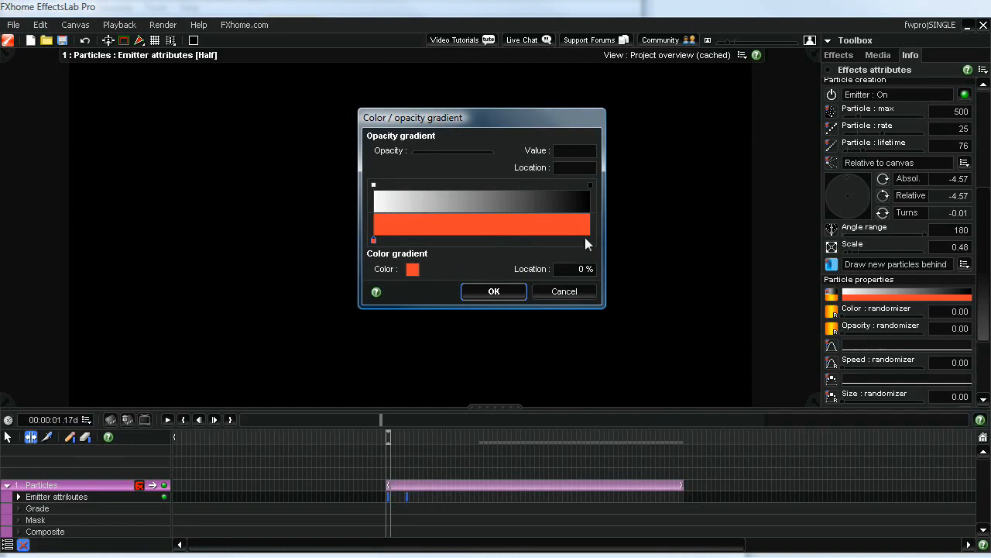
- Add a pink end stop at 99% and a blue start stop to the particle gradient
drag(374, 240, 588, 240)
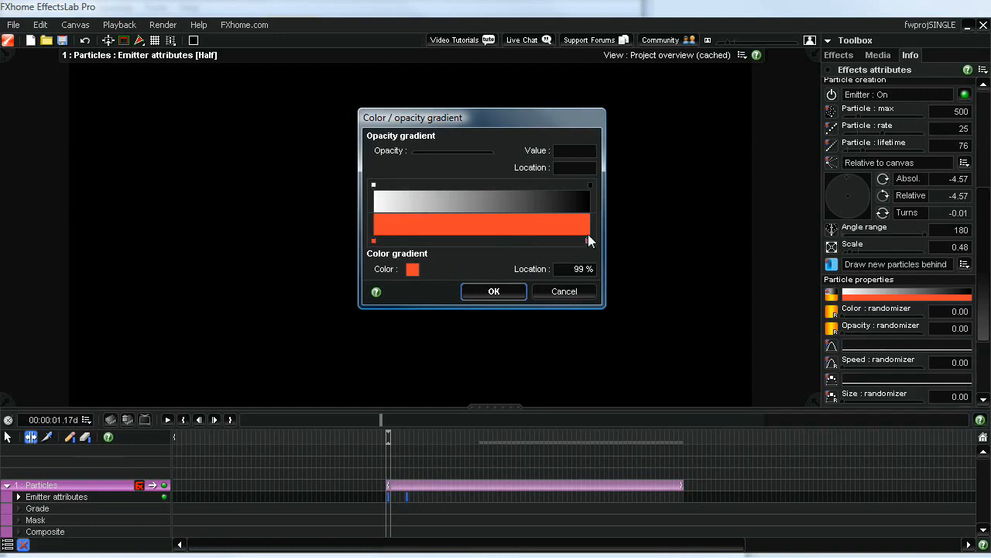
mouse_move(587, 247)
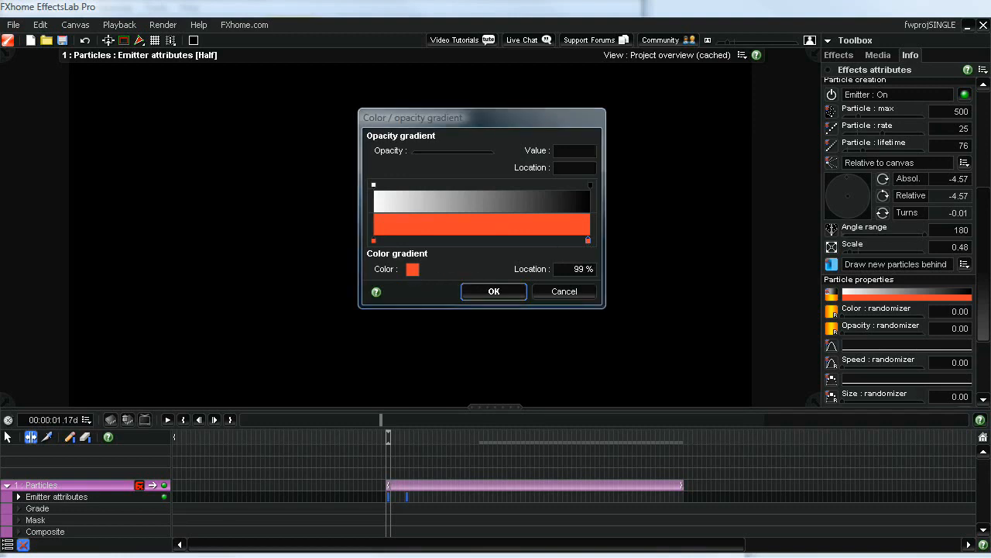
click(412, 269)
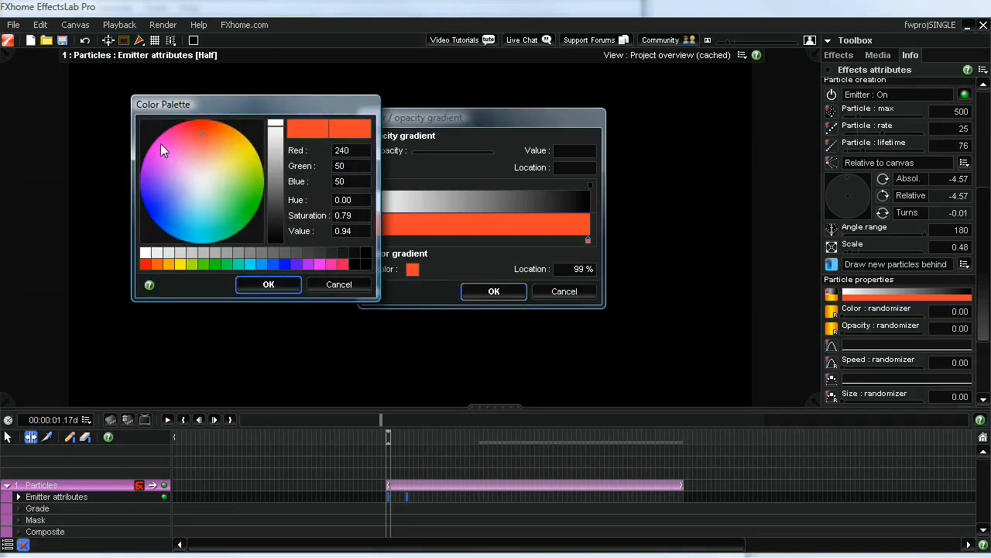
click(159, 148)
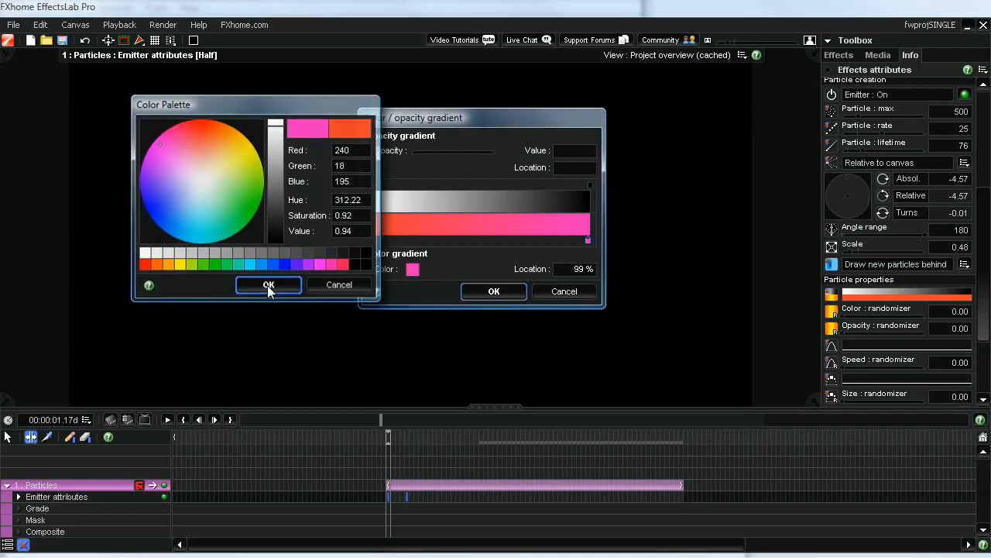
click(268, 285)
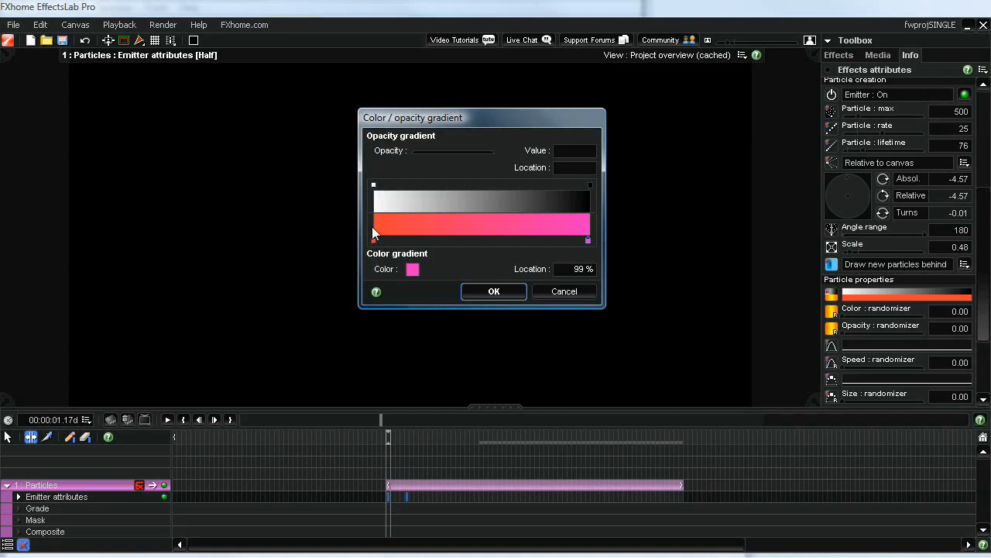
mouse_move(374, 245)
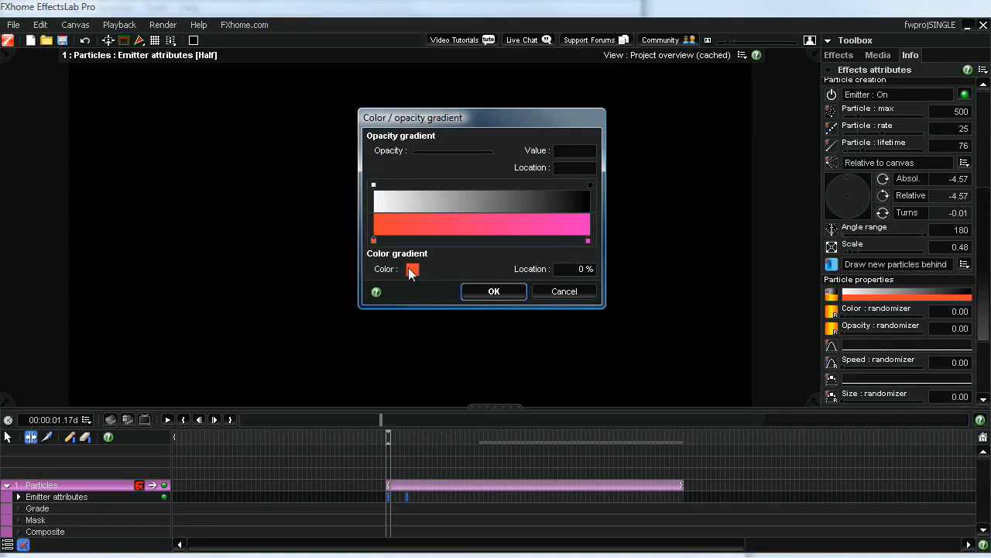
click(412, 269)
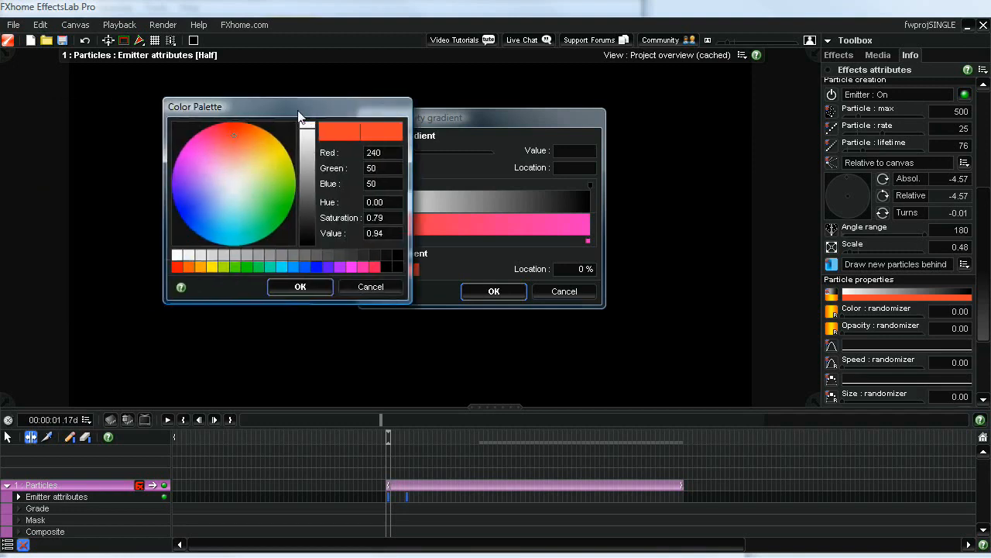
click(182, 207)
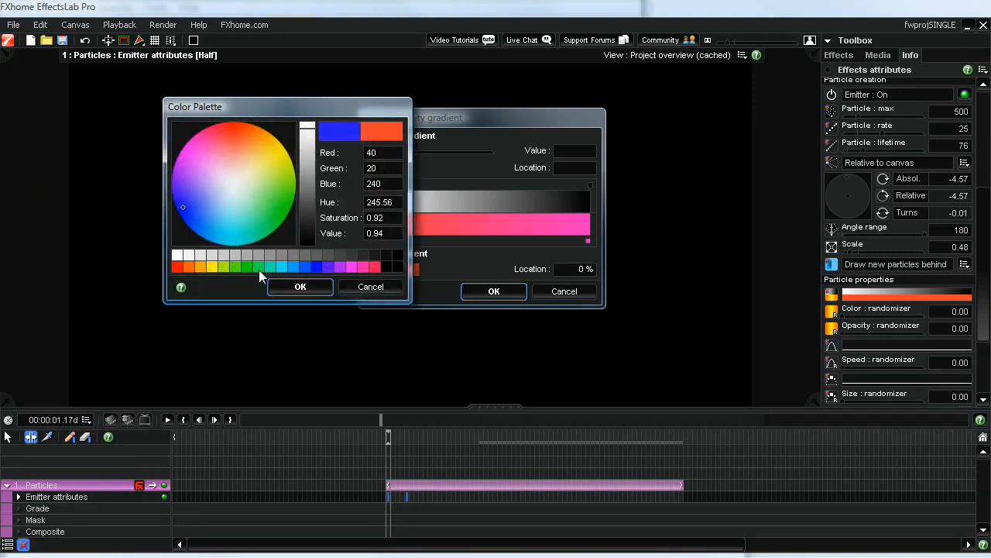
click(300, 286)
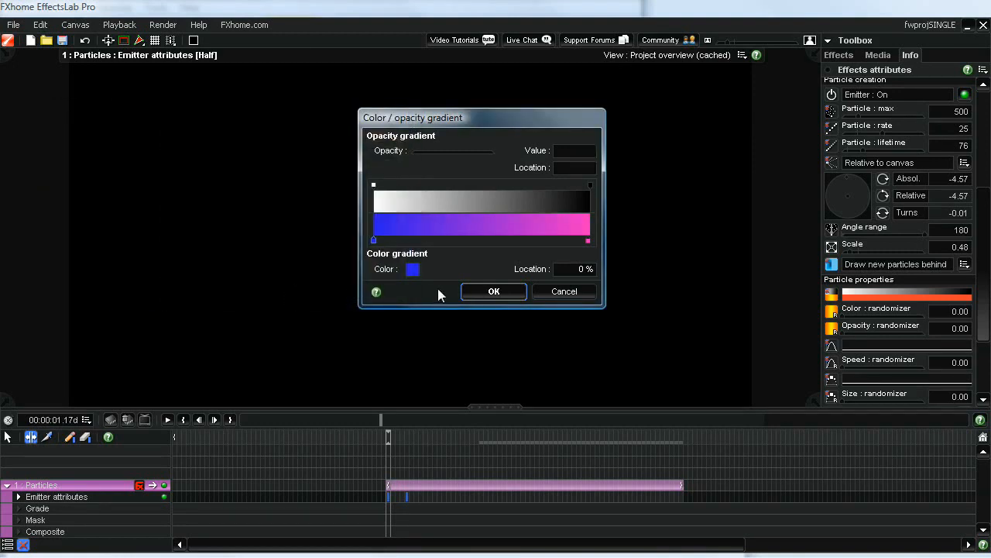
click(493, 291)
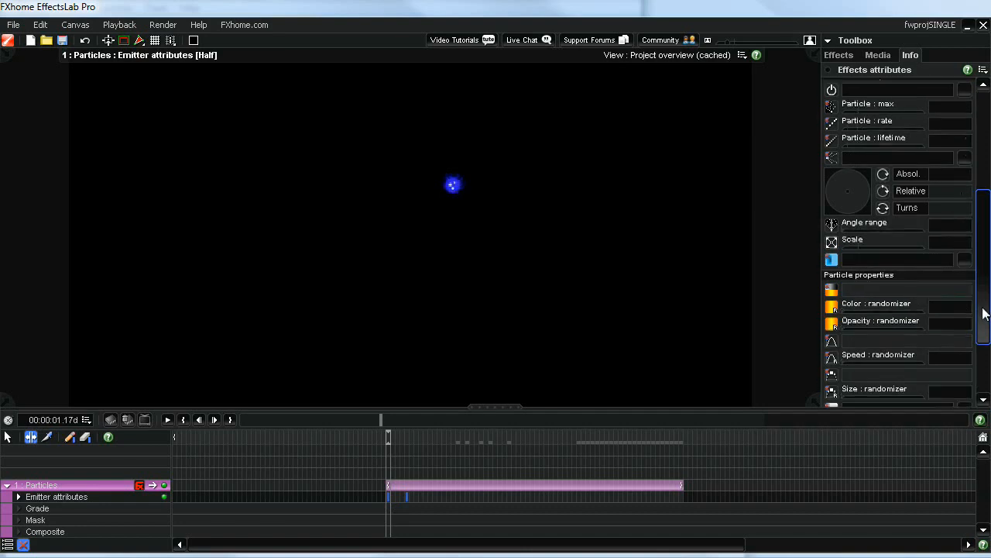
- Max out the Speed randomizer at 1.00 and adjust the slider below it
scroll(down, 3)
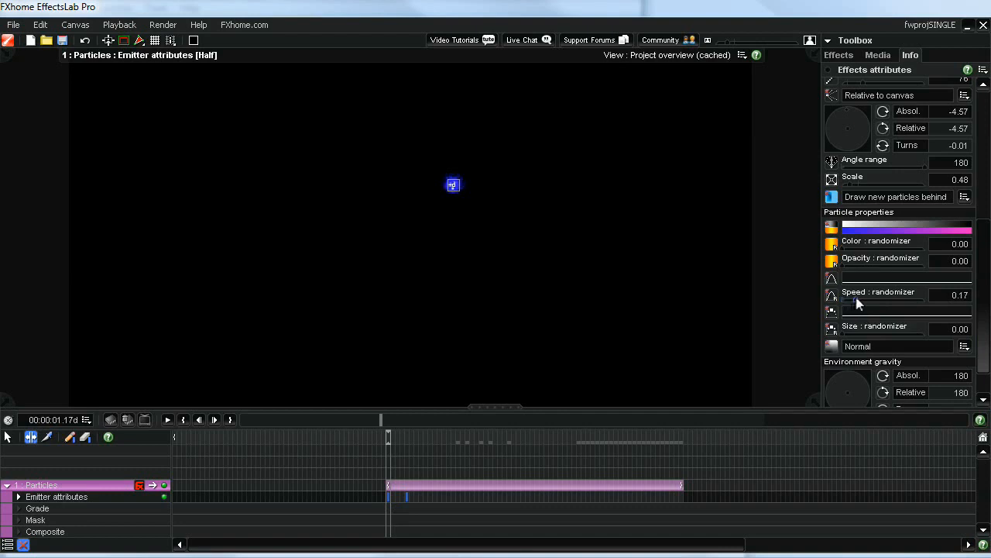
drag(856, 310, 898, 310)
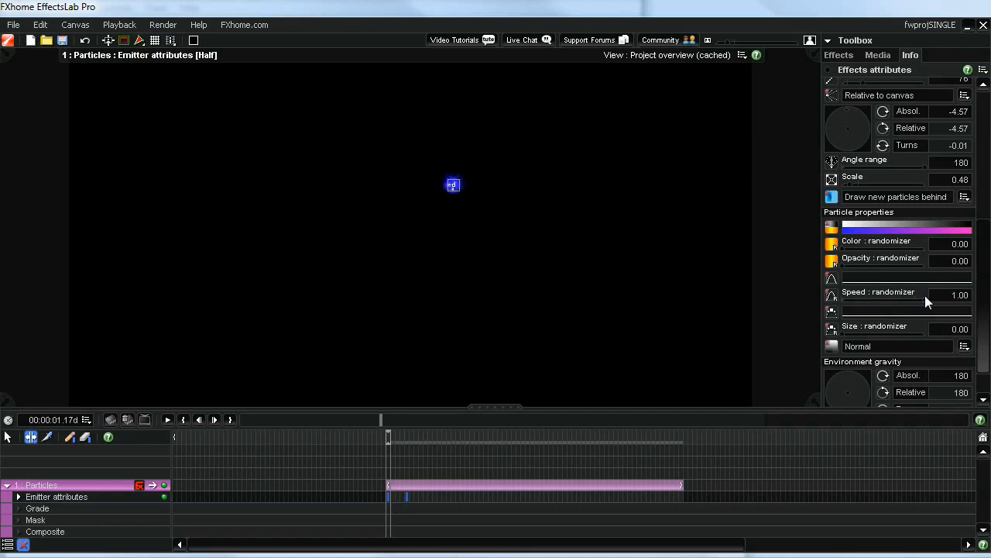
mouse_move(912, 321)
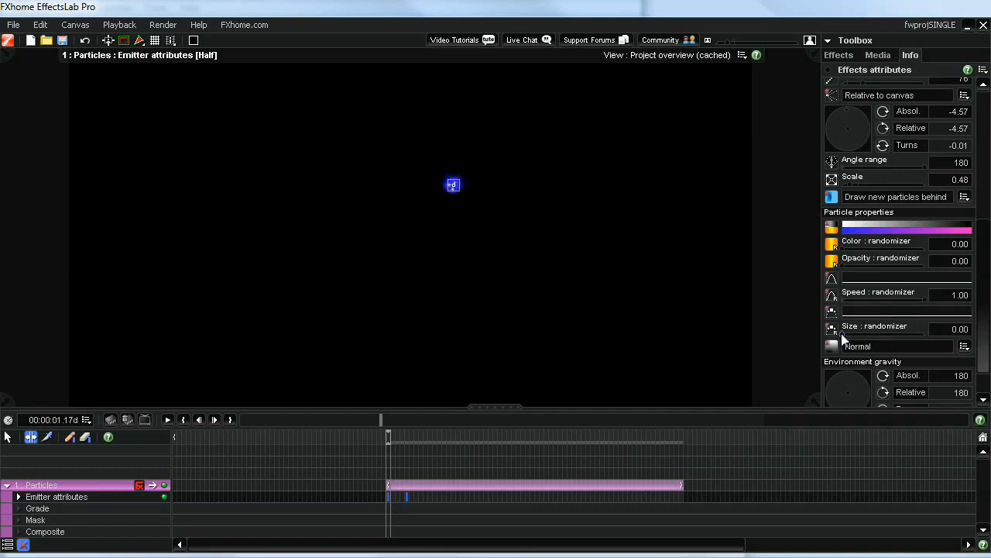
drag(844, 335, 887, 335)
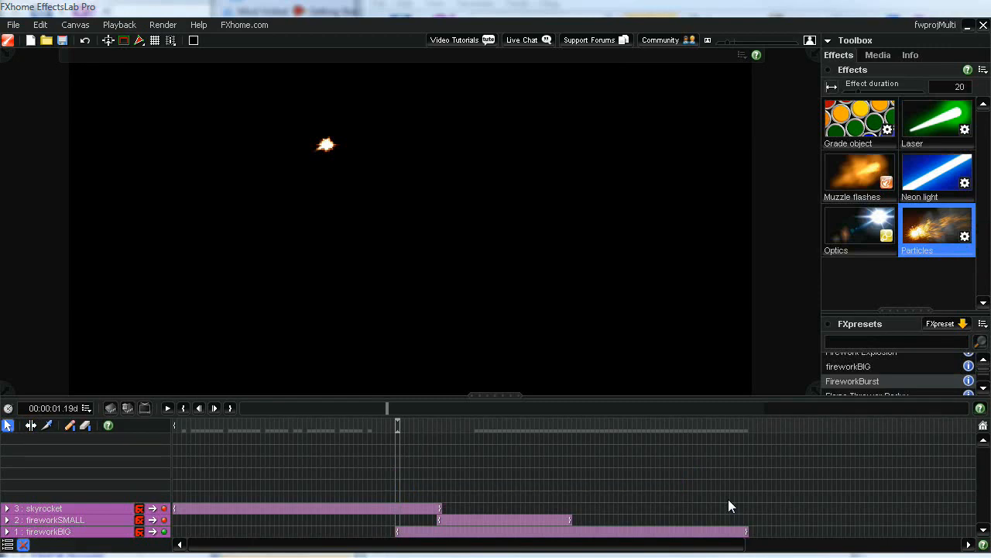
mouse_move(382, 275)
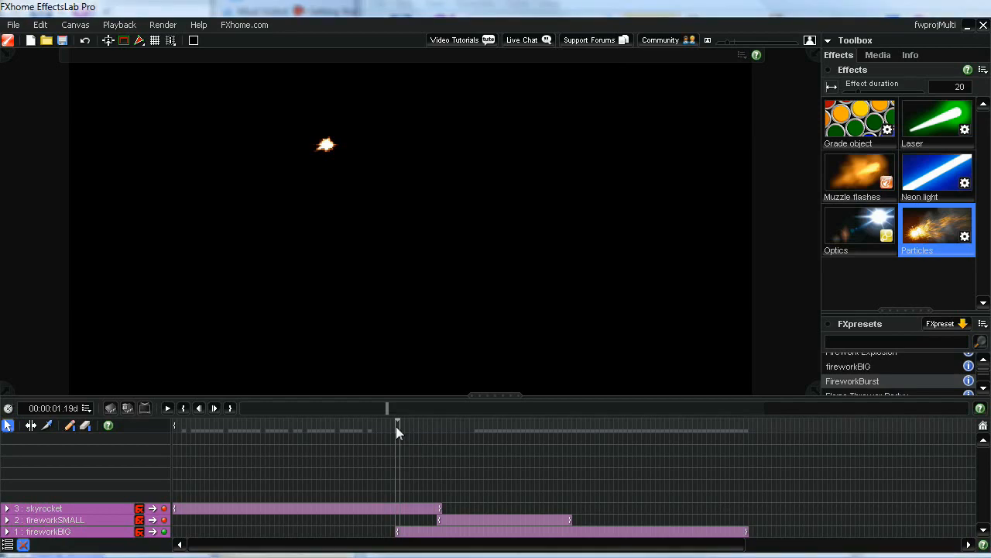
drag(387, 426, 453, 426)
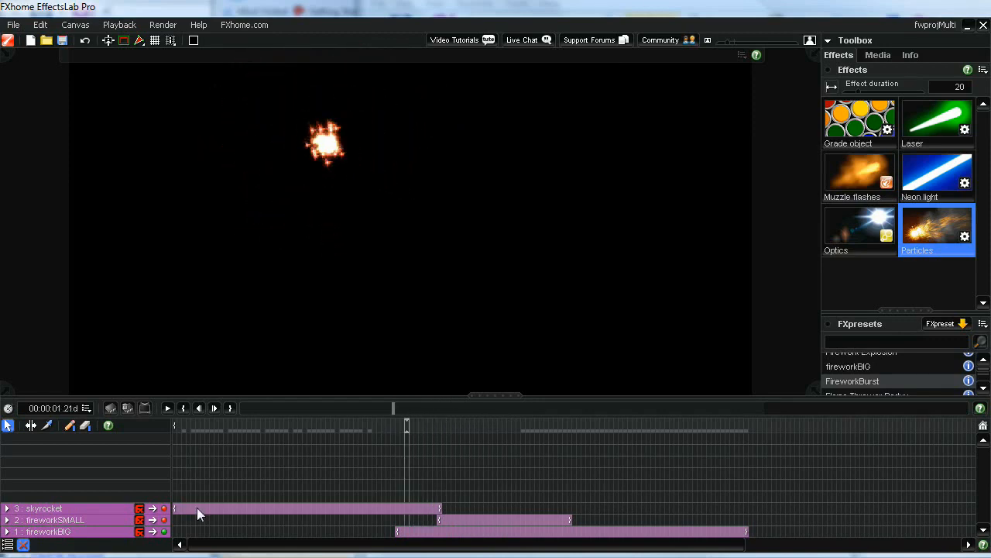
mouse_move(181, 525)
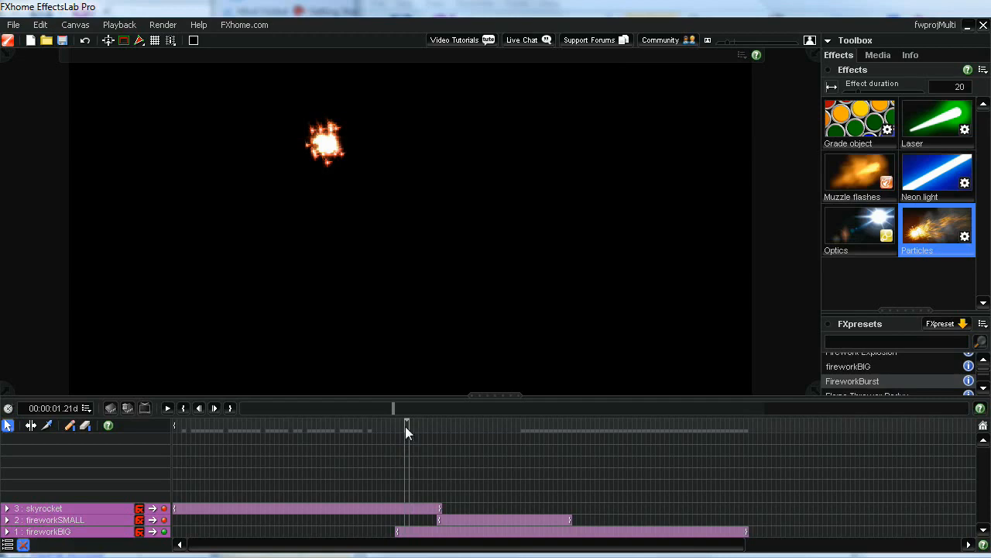
drag(406, 431, 522, 431)
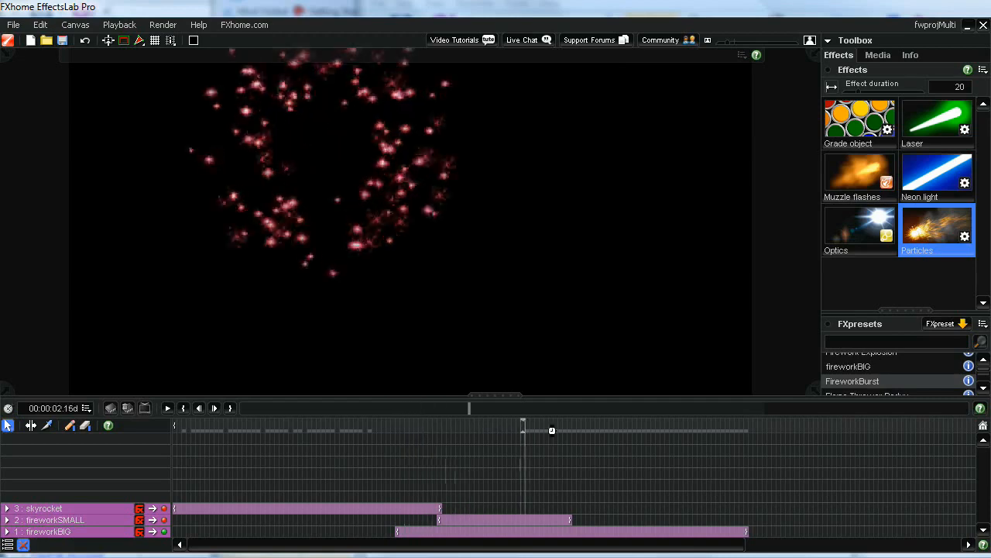
drag(551, 430, 401, 430)
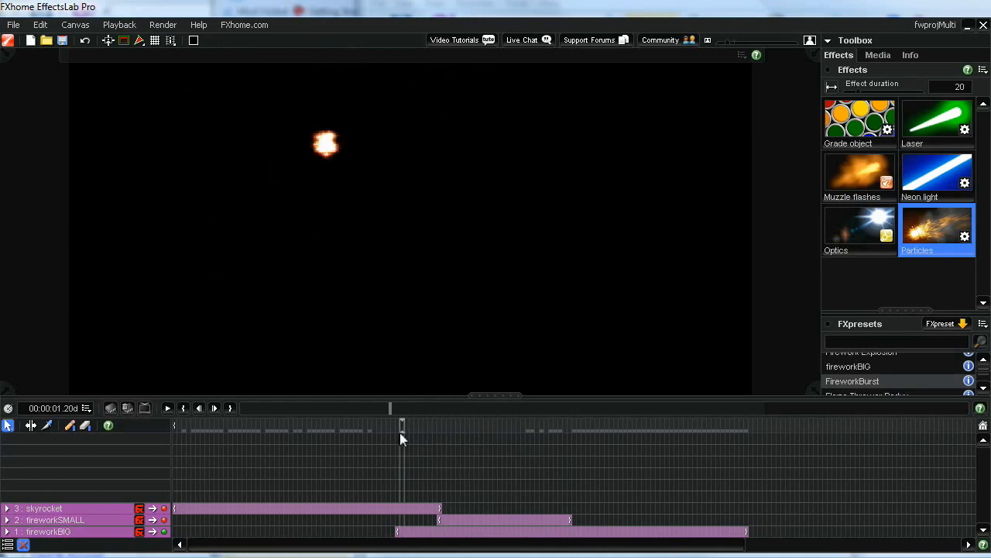
click(49, 531)
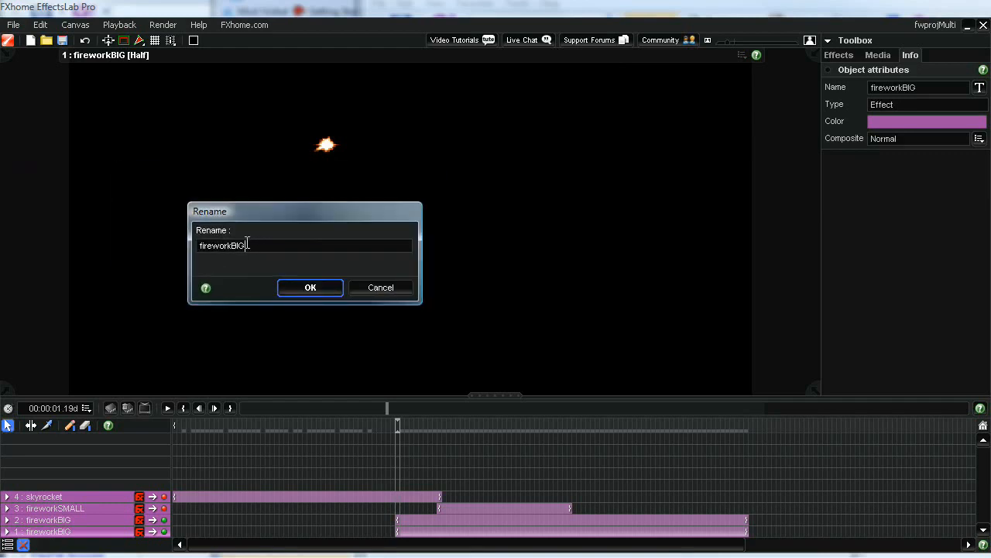
- Confirm the fireworkBIG2 name and shift its timeline bar slightly after fireworkBIG
click(310, 287)
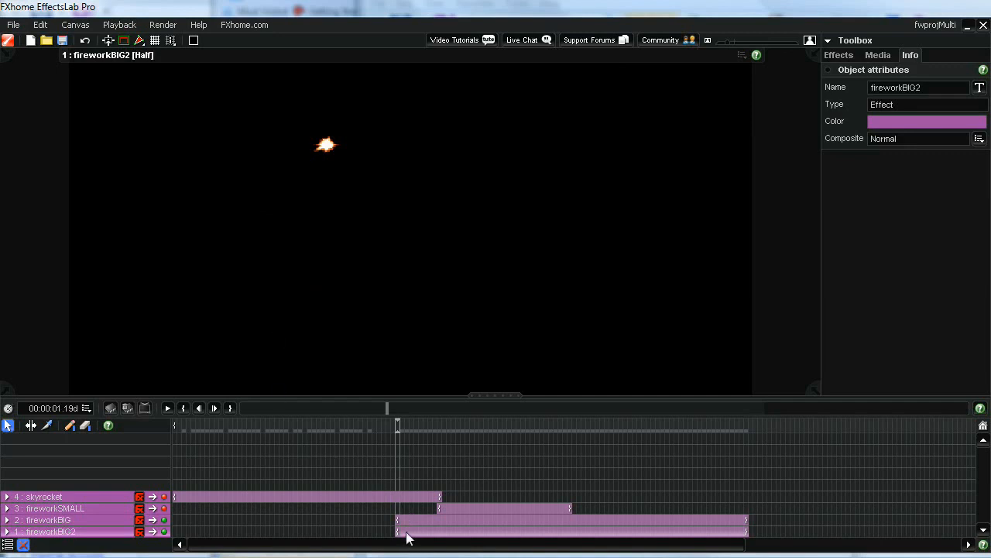
drag(406, 530, 457, 532)
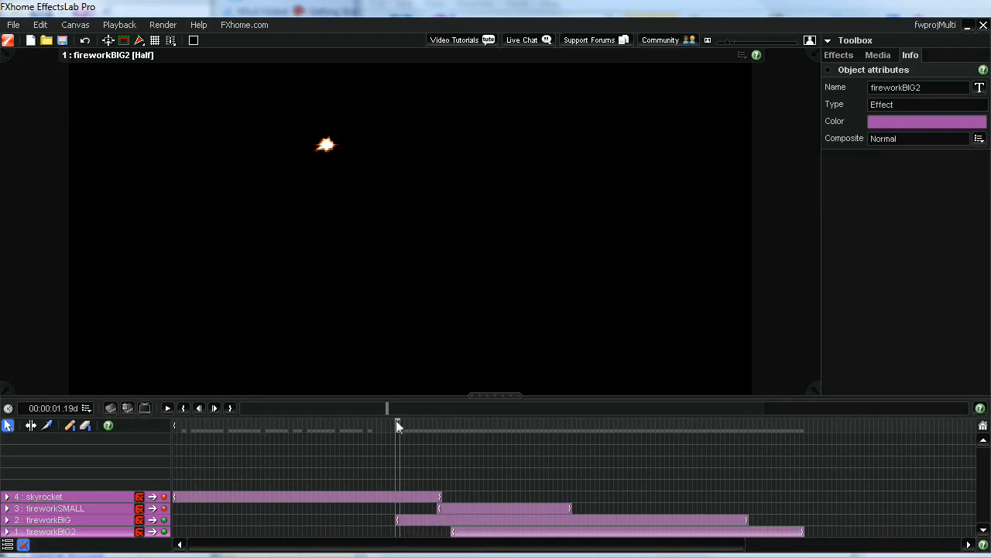
drag(397, 424, 461, 424)
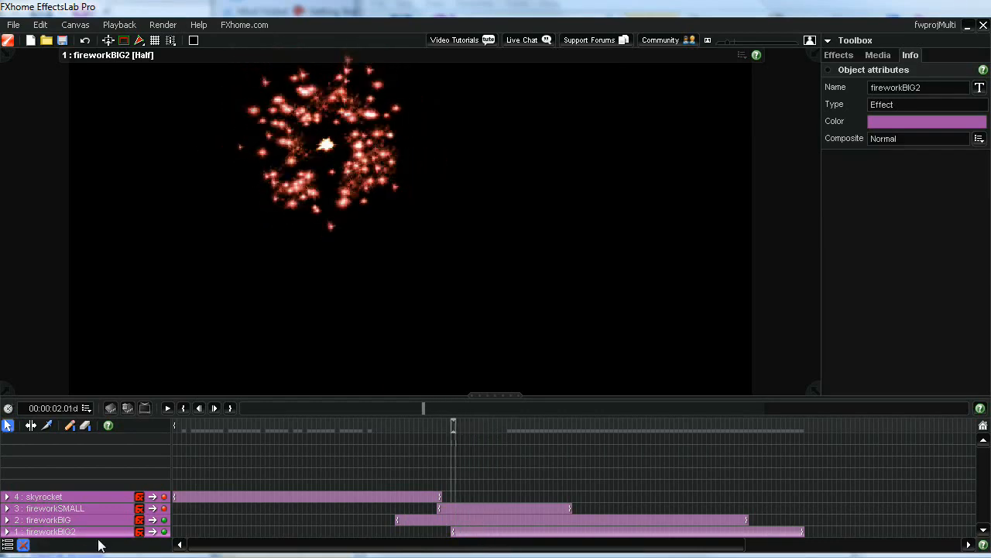
- Recolour fireworkBIG2's particle gradient to a blue start stop and green end stop
click(7, 532)
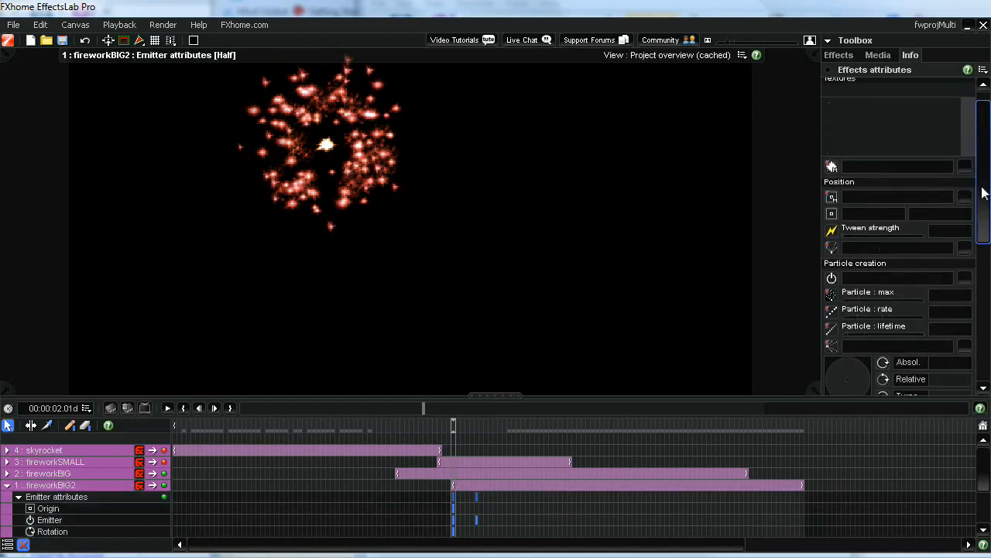
scroll(down, 3)
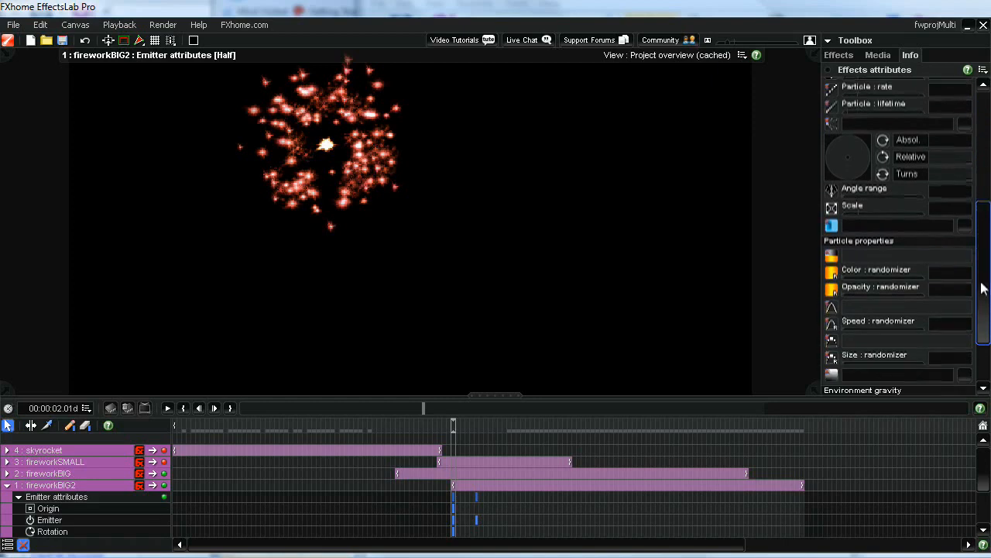
scroll(down, 3)
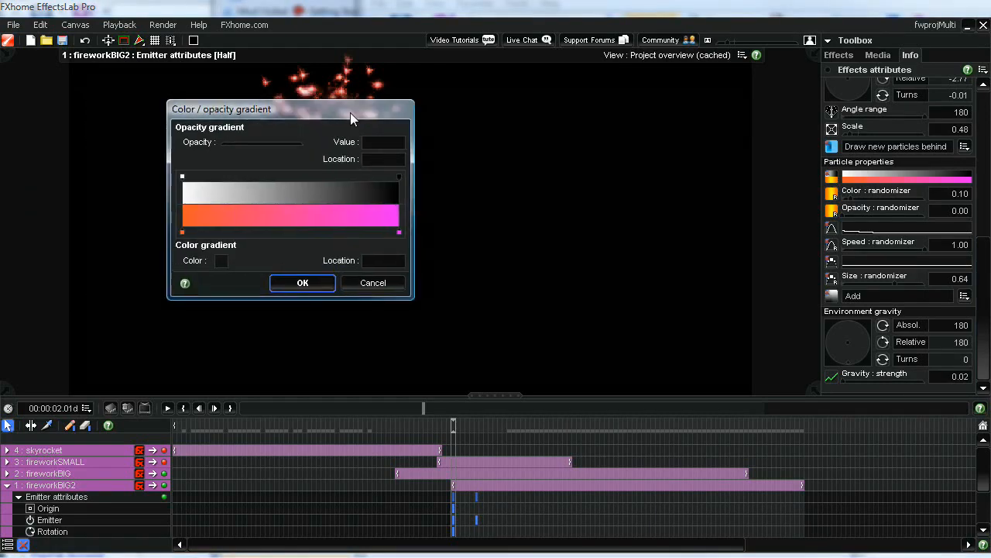
drag(290, 109, 402, 122)
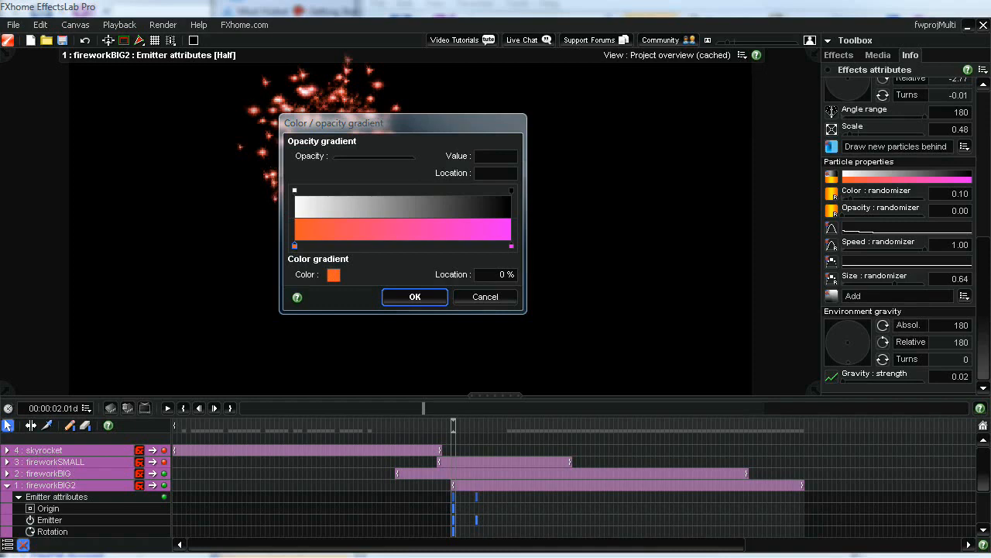
click(333, 275)
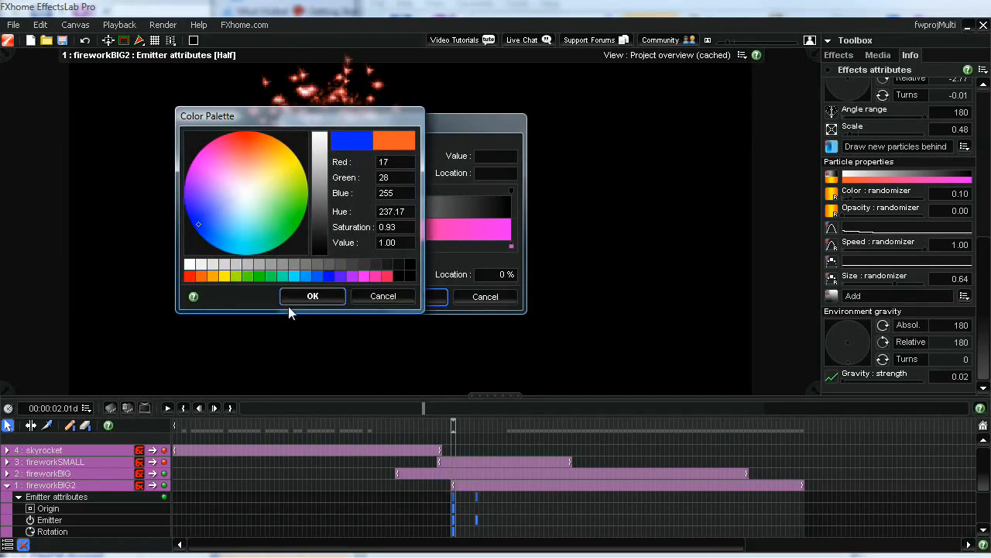
click(312, 296)
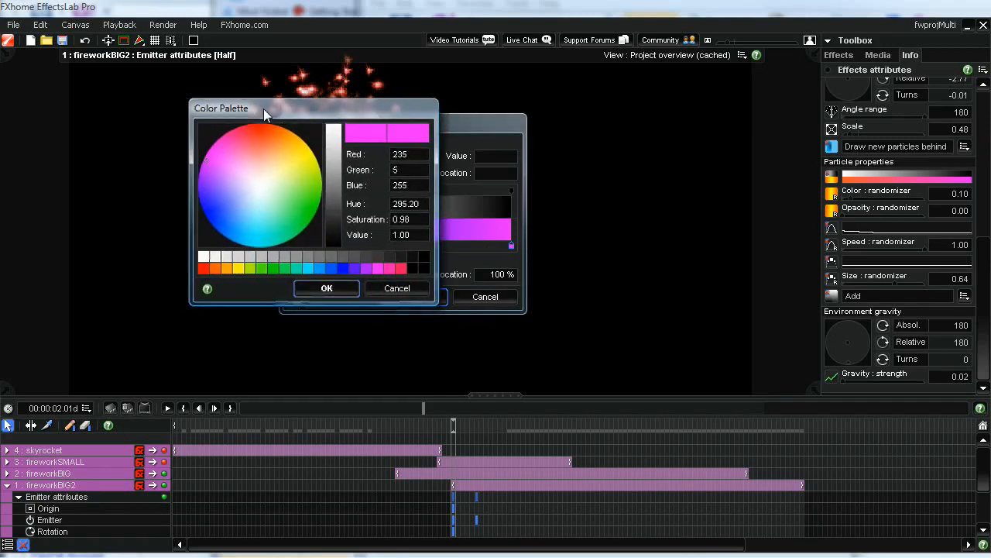
click(307, 225)
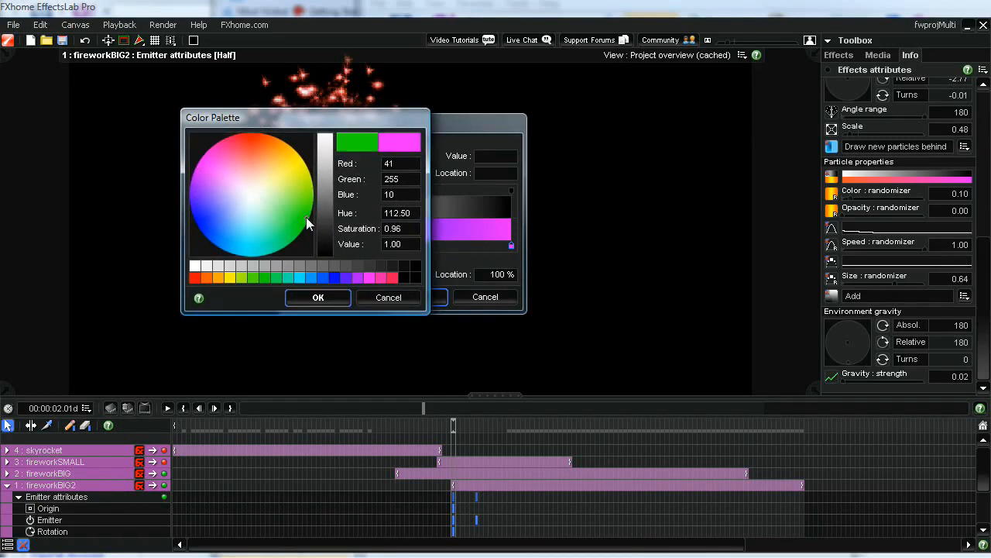
click(318, 297)
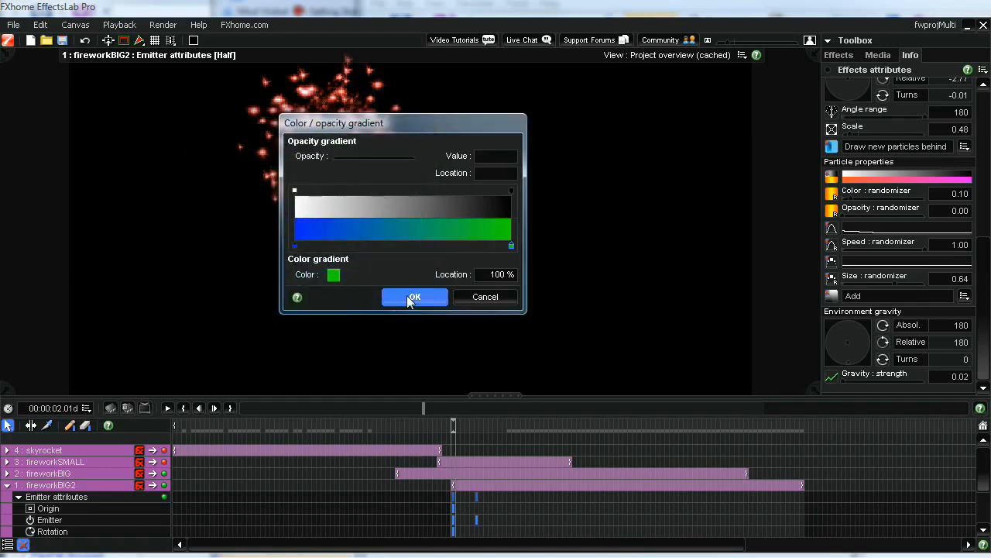
click(414, 297)
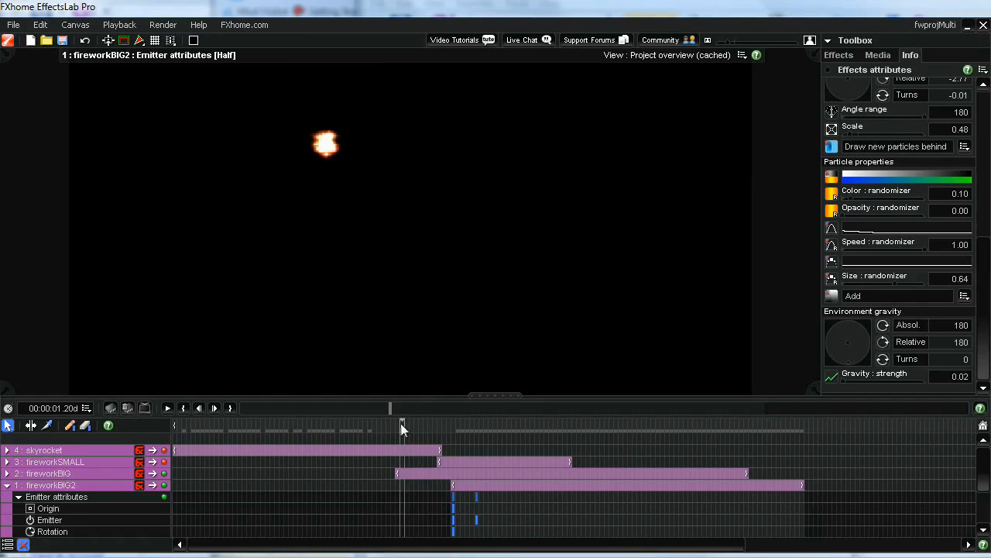
drag(403, 429, 431, 428)
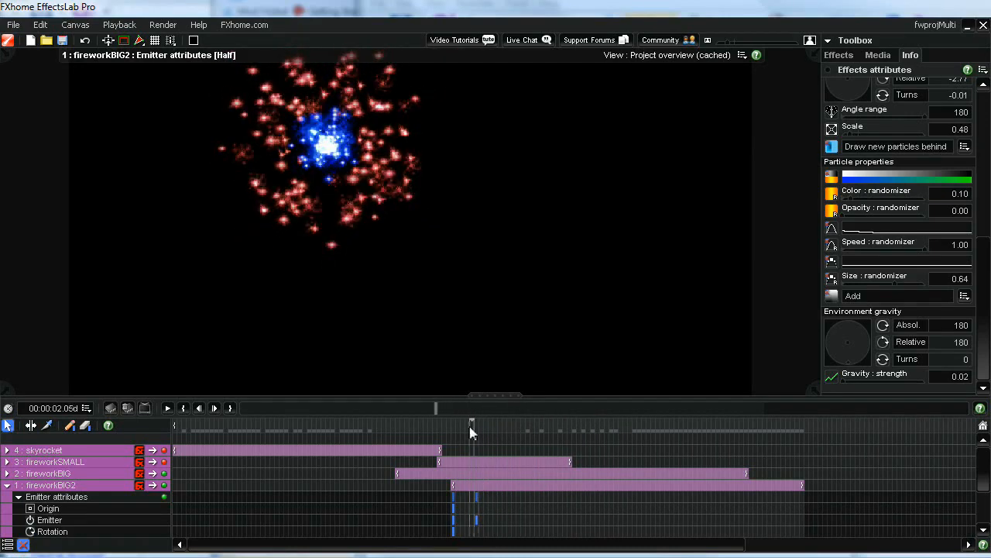
drag(471, 426, 402, 427)
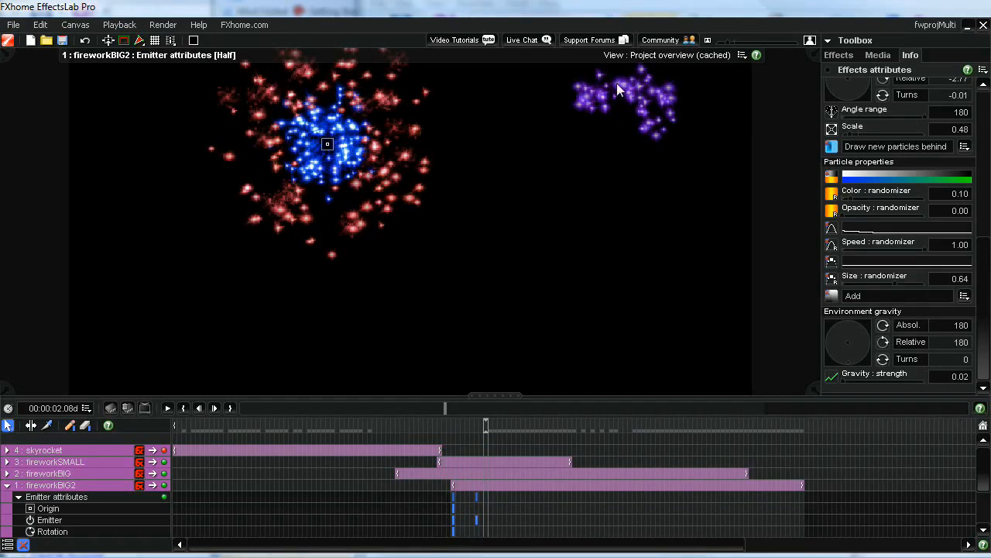
mouse_move(619, 108)
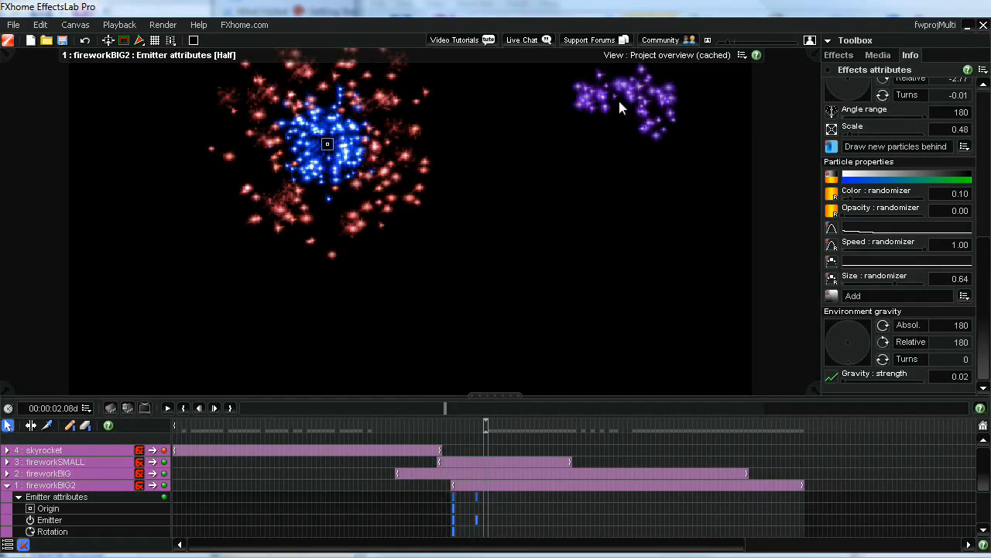
mouse_move(597, 188)
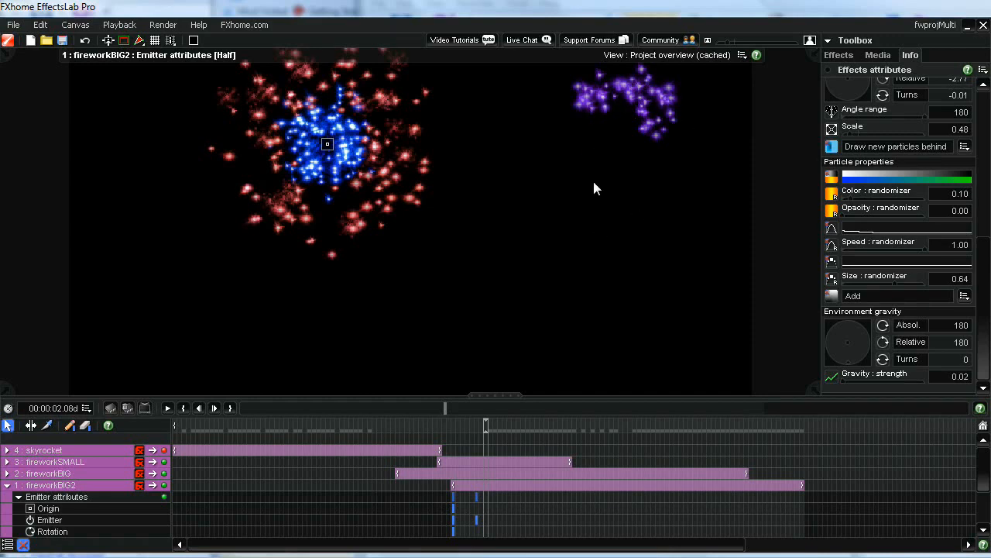
mouse_move(575, 202)
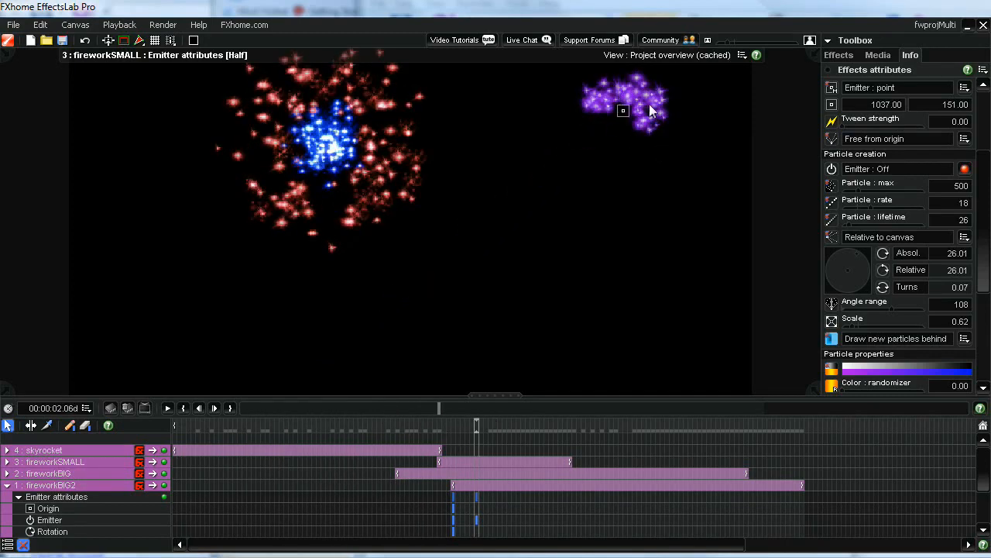
- Select the small purple fireworkSMALL burst on the canvas
click(407, 424)
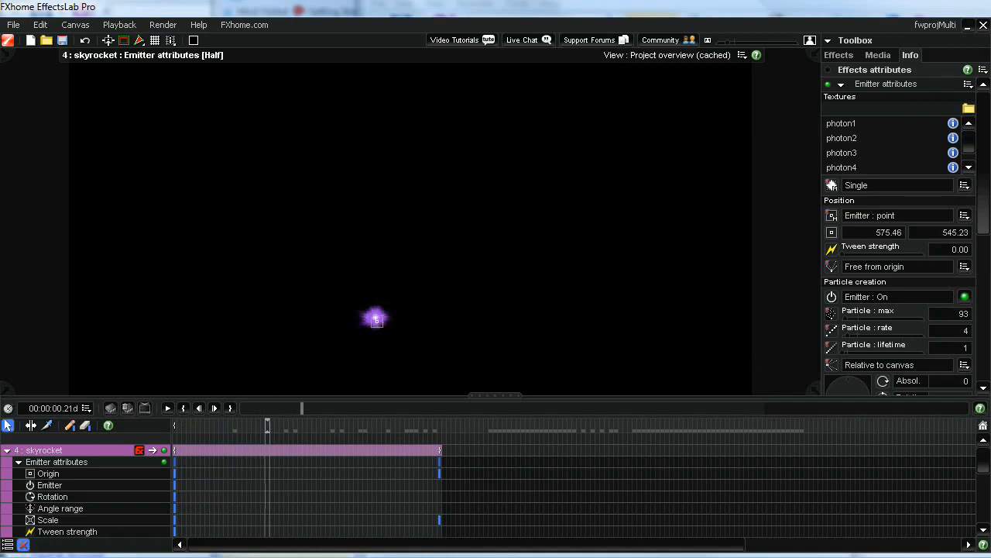
mouse_move(895, 332)
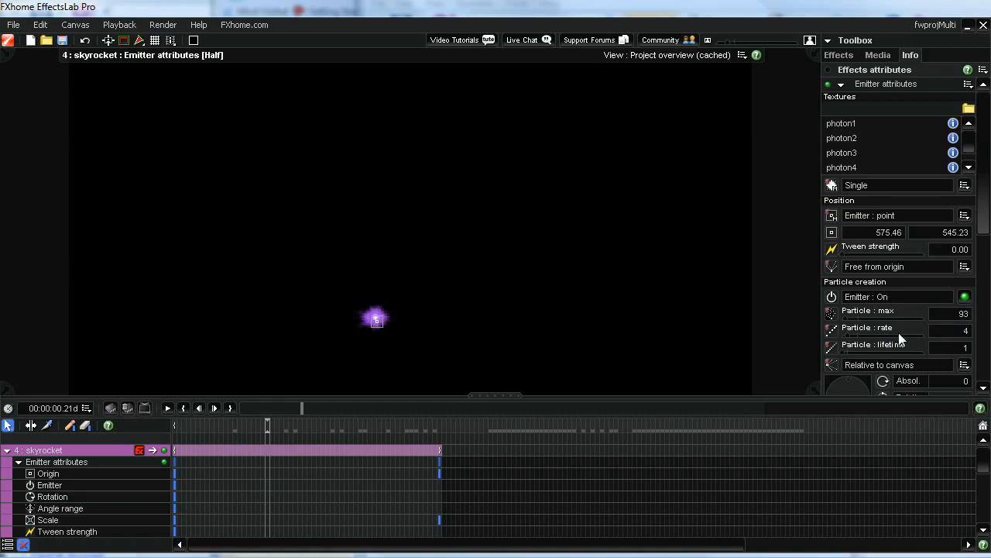
mouse_move(960, 355)
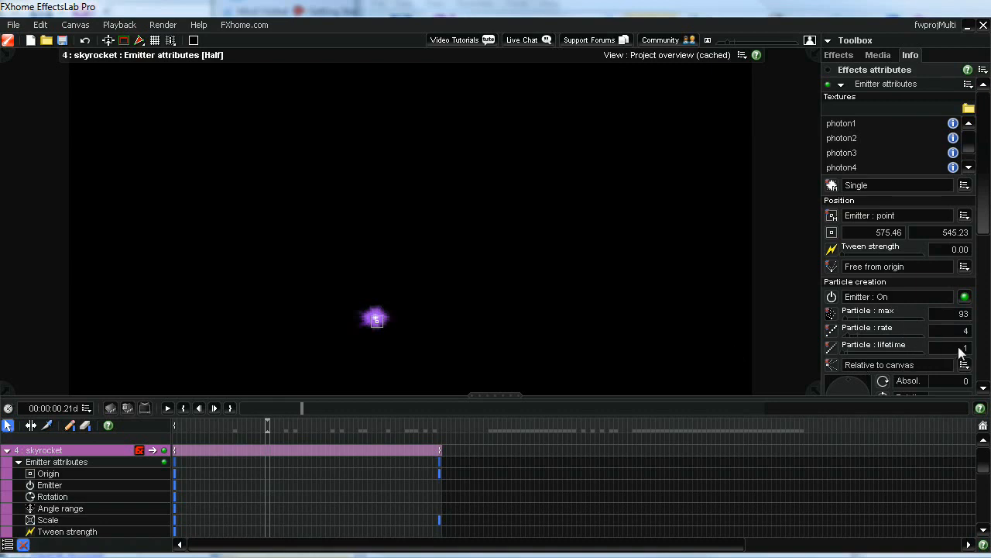
click(951, 347)
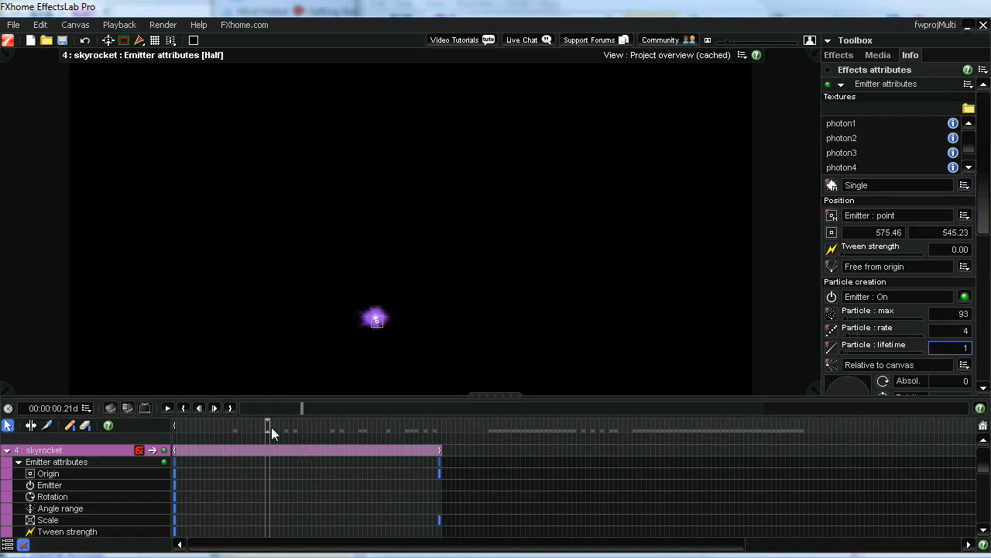
drag(269, 426, 217, 425)
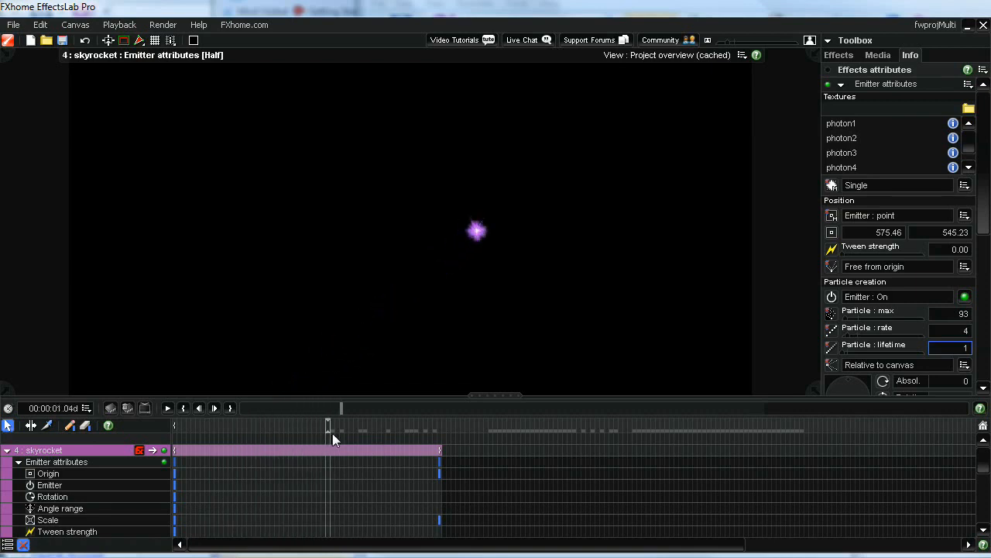
scroll(down, 3)
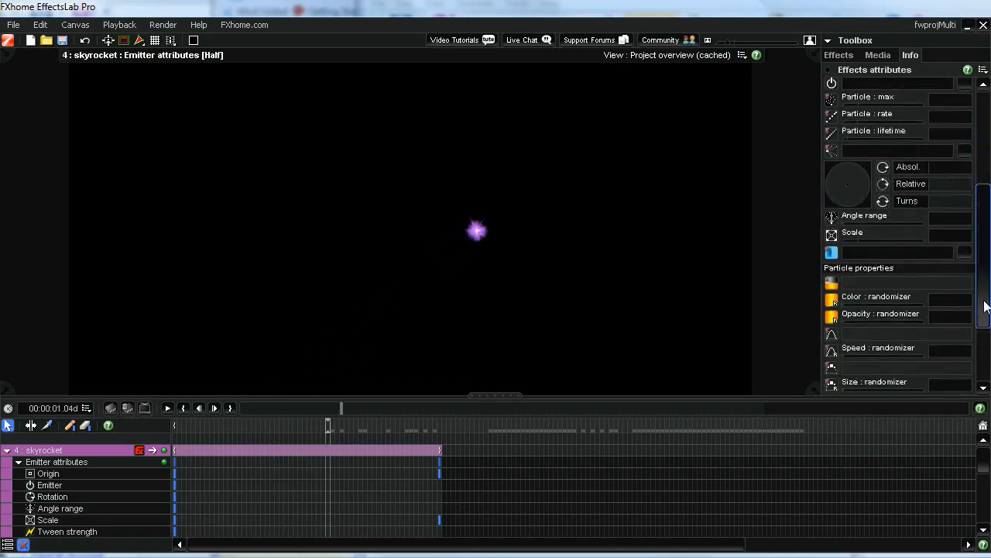
scroll(down, 3)
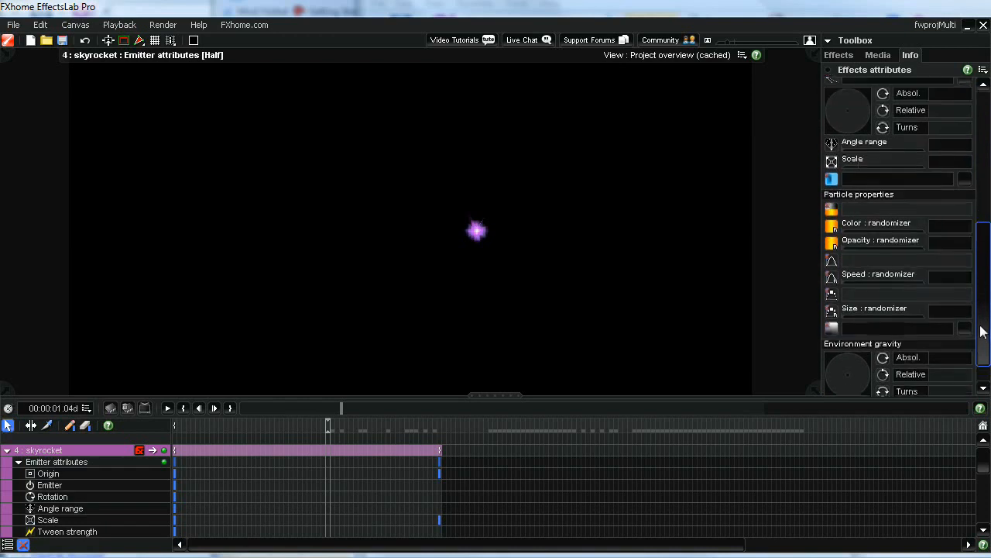
scroll(down, 3)
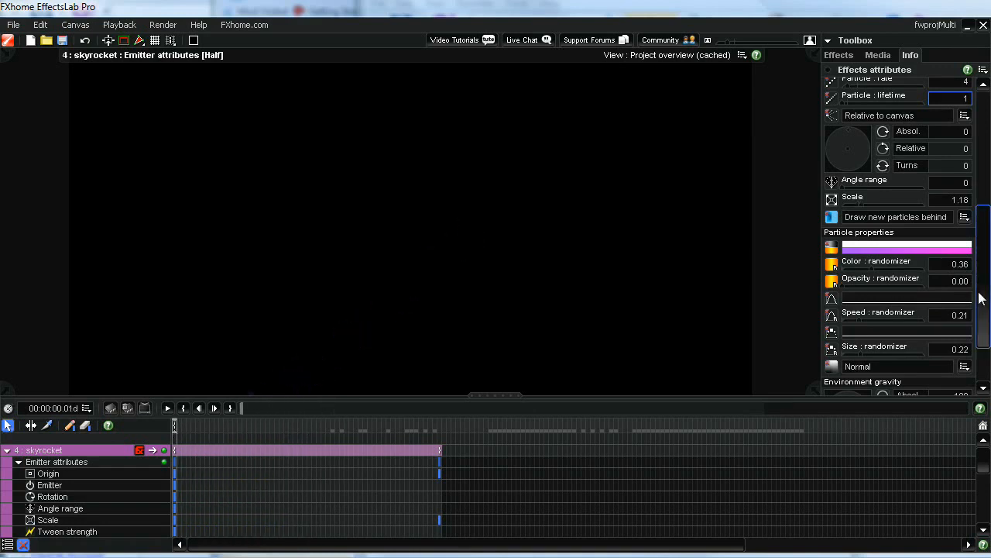
mouse_move(593, 376)
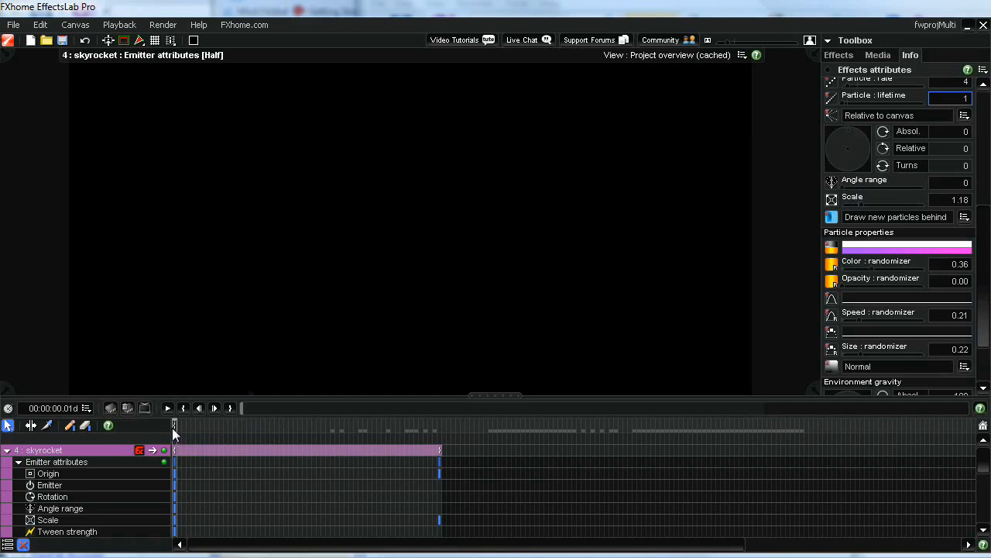
mouse_move(948, 207)
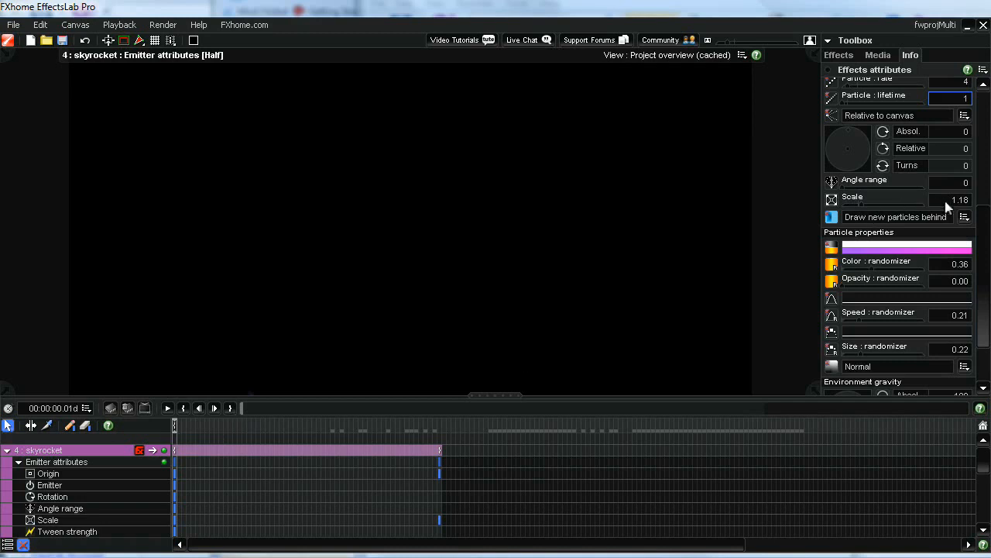
- Set the skyrocket particle scale to 0.76 and scrub the timeline to preview its climb
click(950, 199)
text(0.76)
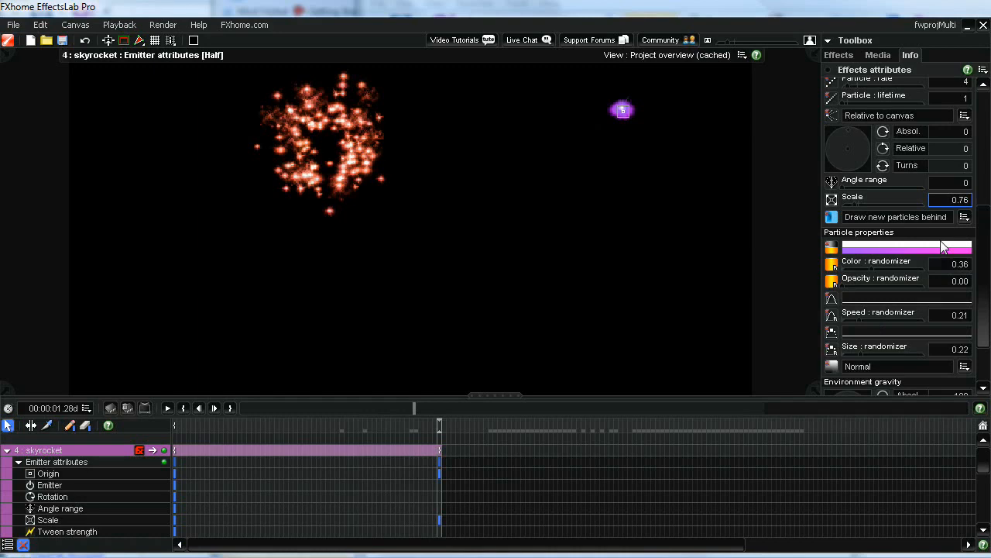
mouse_move(530, 416)
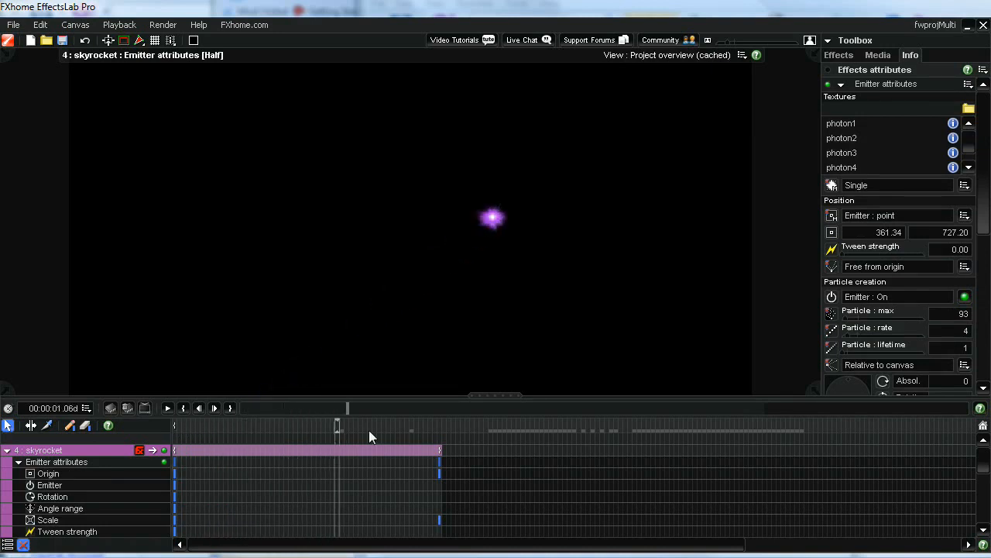
drag(337, 424, 439, 424)
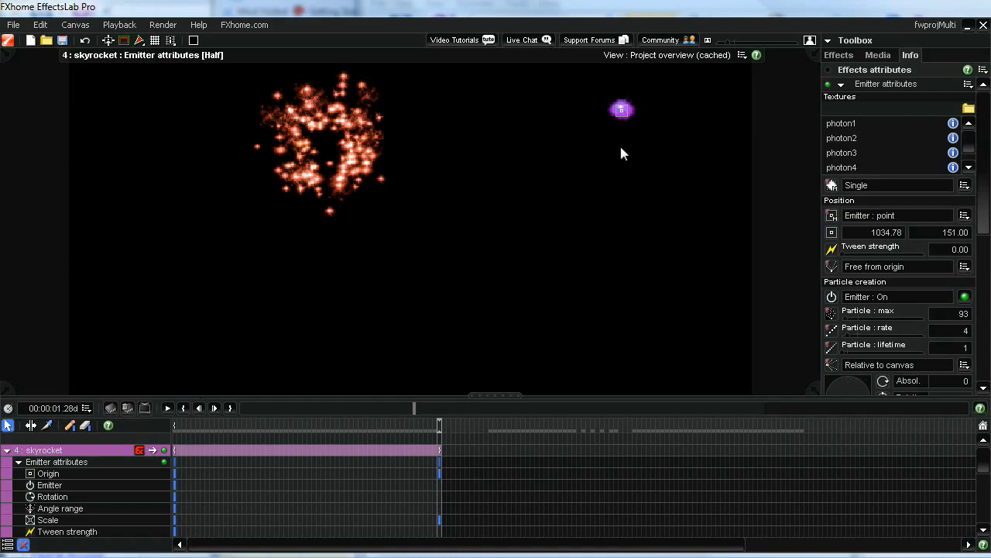
mouse_move(624, 116)
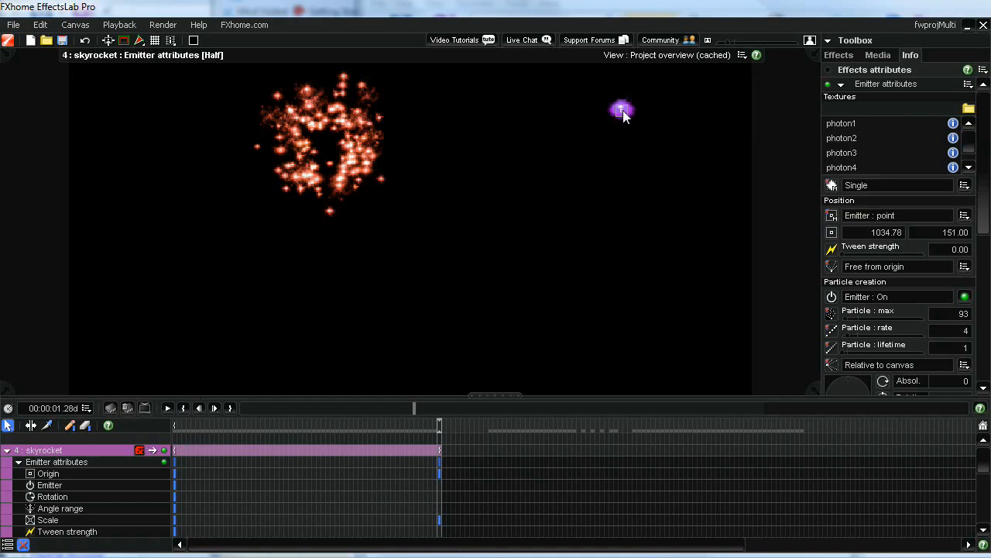